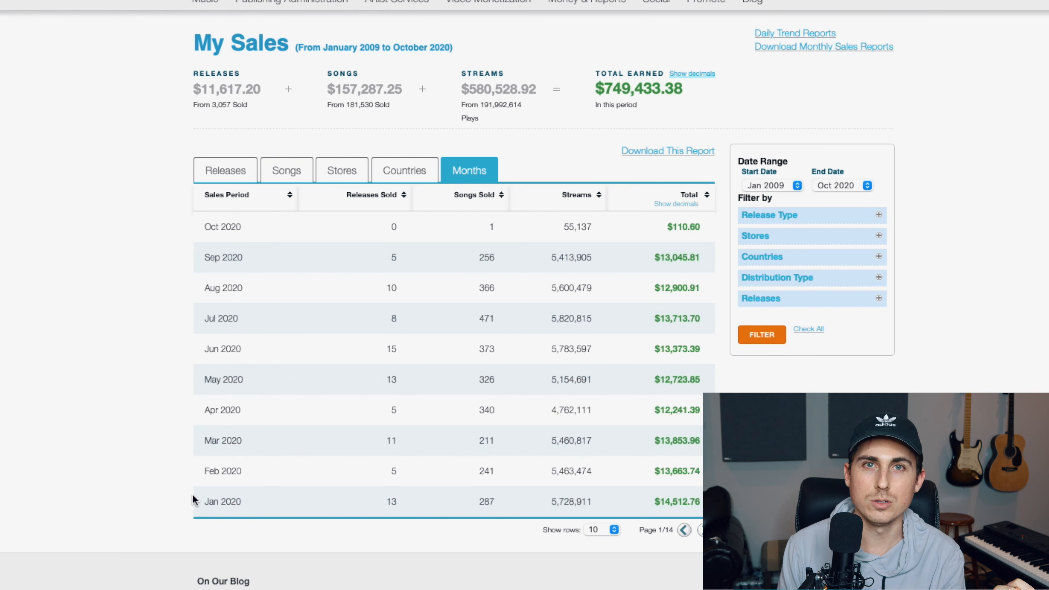
{"action": "mouse_move", "coordinate": [918, 227]}
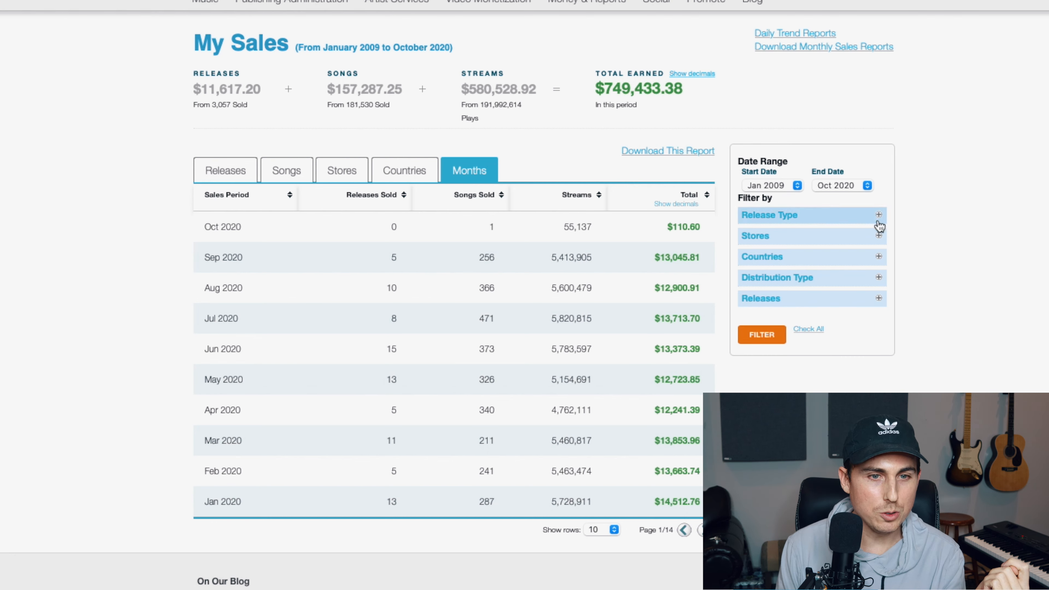
Expand the Release Type filter so album, single and ringtone show checked
{"action": "left_click", "coordinate": [879, 215]}
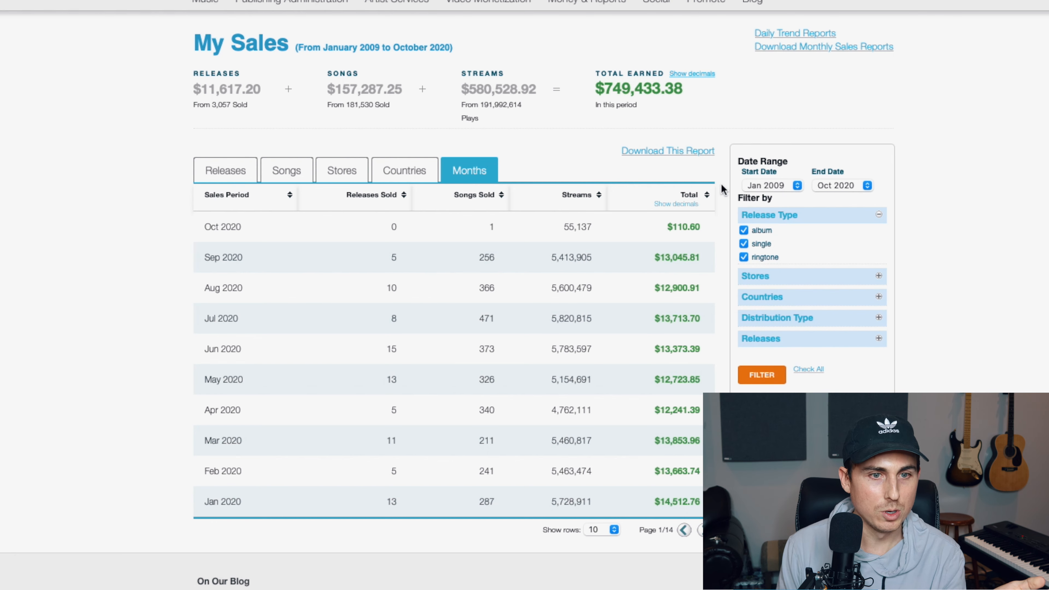
{"action": "mouse_move", "coordinate": [381, 86]}
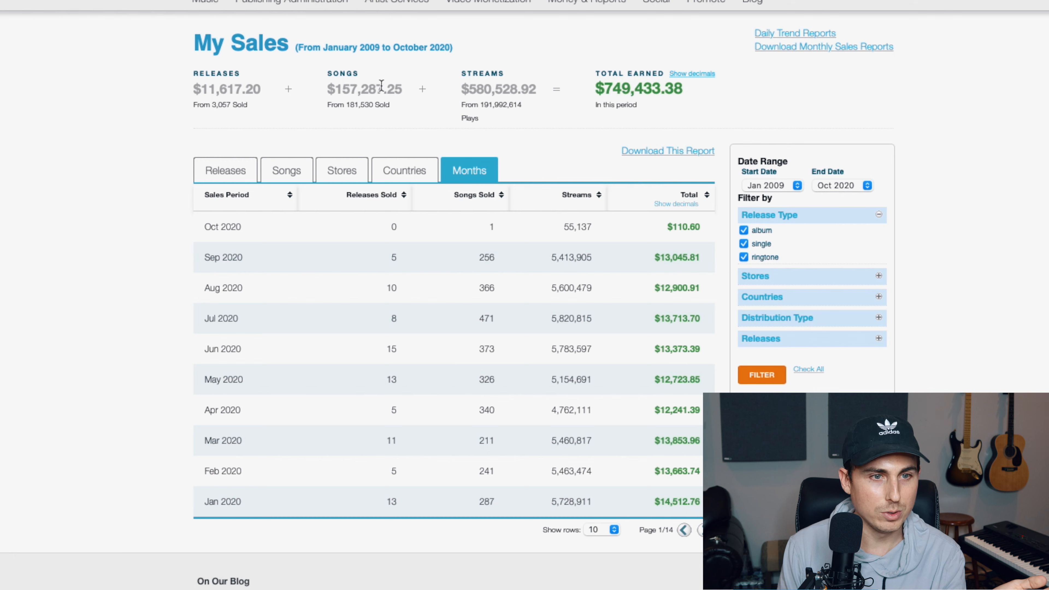
{"action": "mouse_move", "coordinate": [628, 55]}
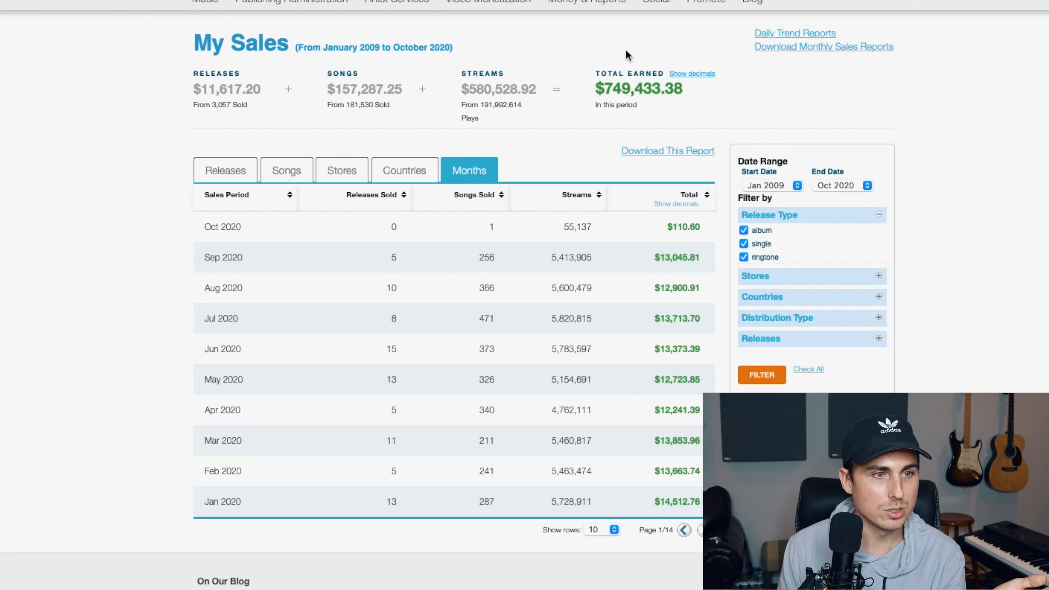
{"action": "mouse_move", "coordinate": [670, 88]}
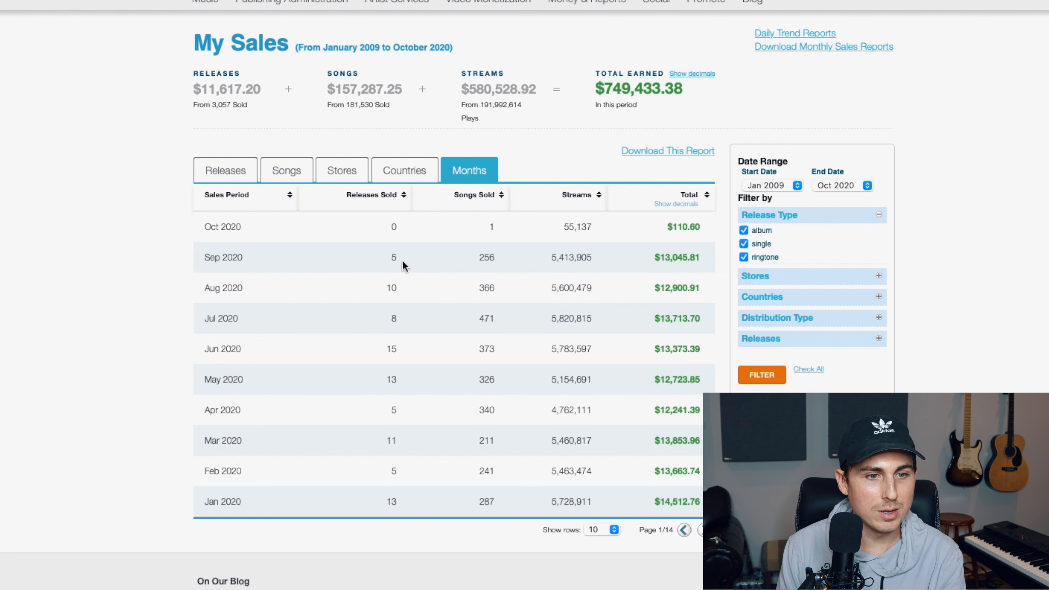
{"action": "mouse_move", "coordinate": [346, 181]}
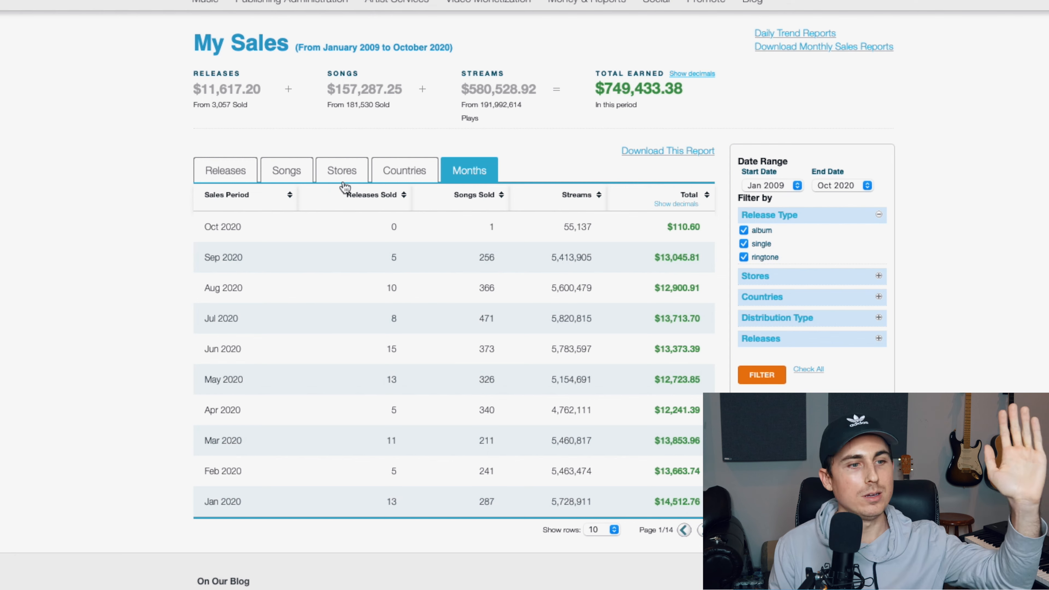
{"action": "mouse_move", "coordinate": [325, 208]}
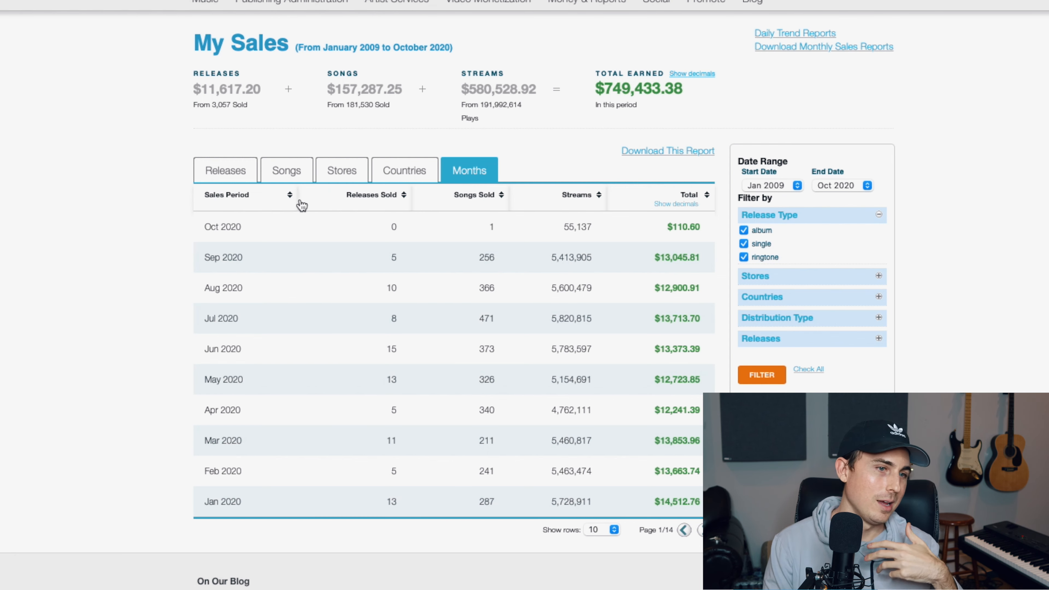
{"action": "mouse_move", "coordinate": [288, 208]}
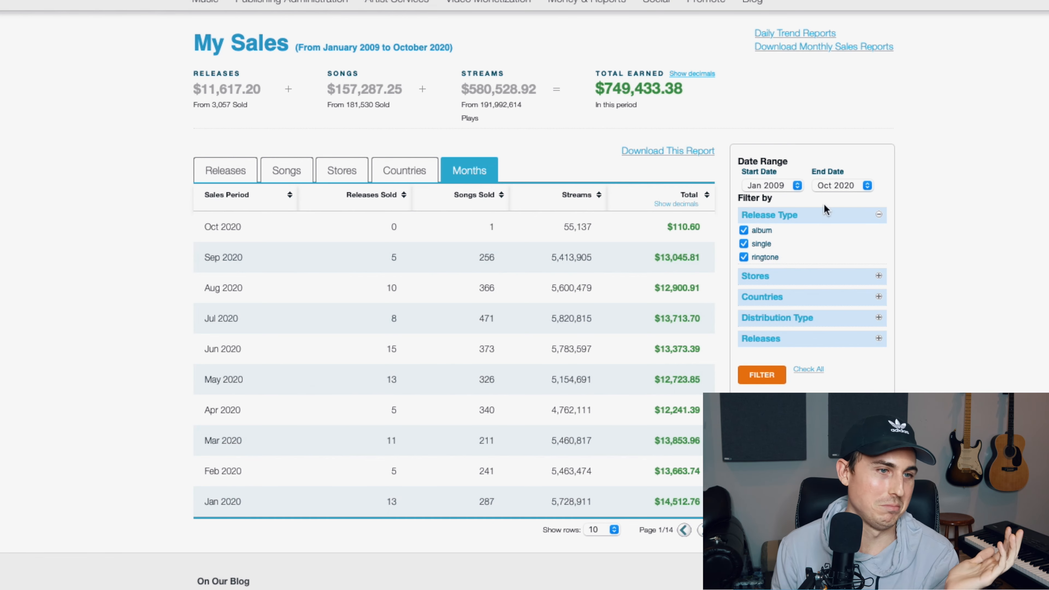
{"action": "mouse_move", "coordinate": [655, 191]}
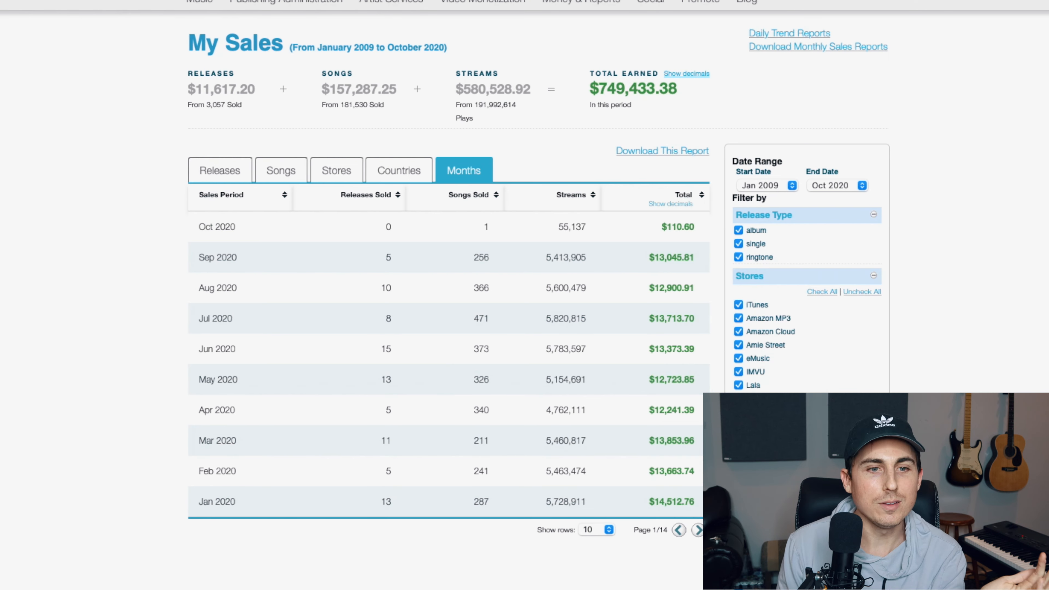
{"action": "scroll", "scroll_direction": "down", "scroll_amount": 3}
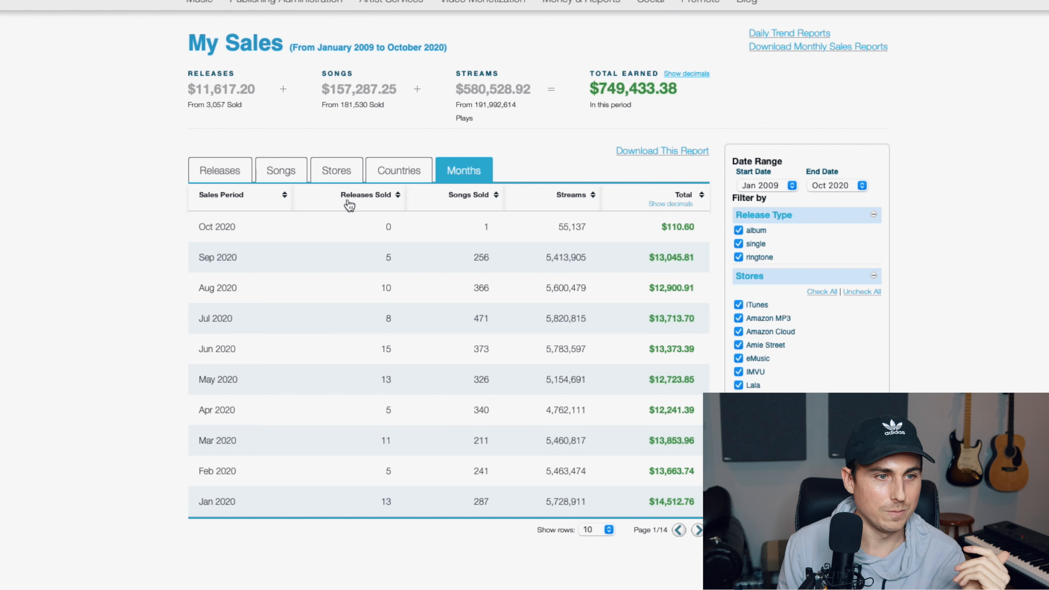
{"action": "mouse_move", "coordinate": [337, 223]}
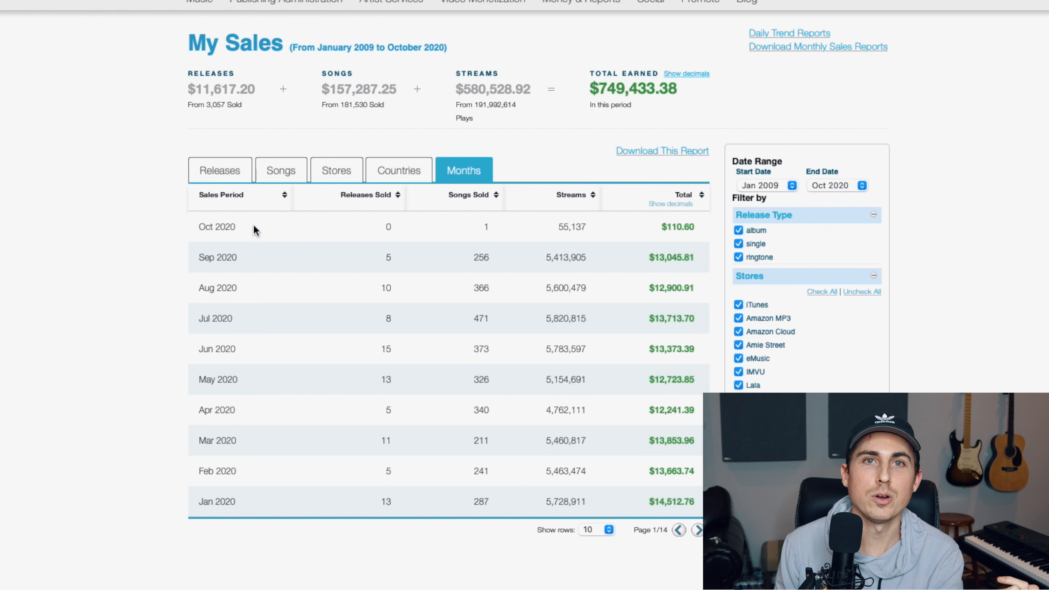
{"action": "mouse_move", "coordinate": [674, 212]}
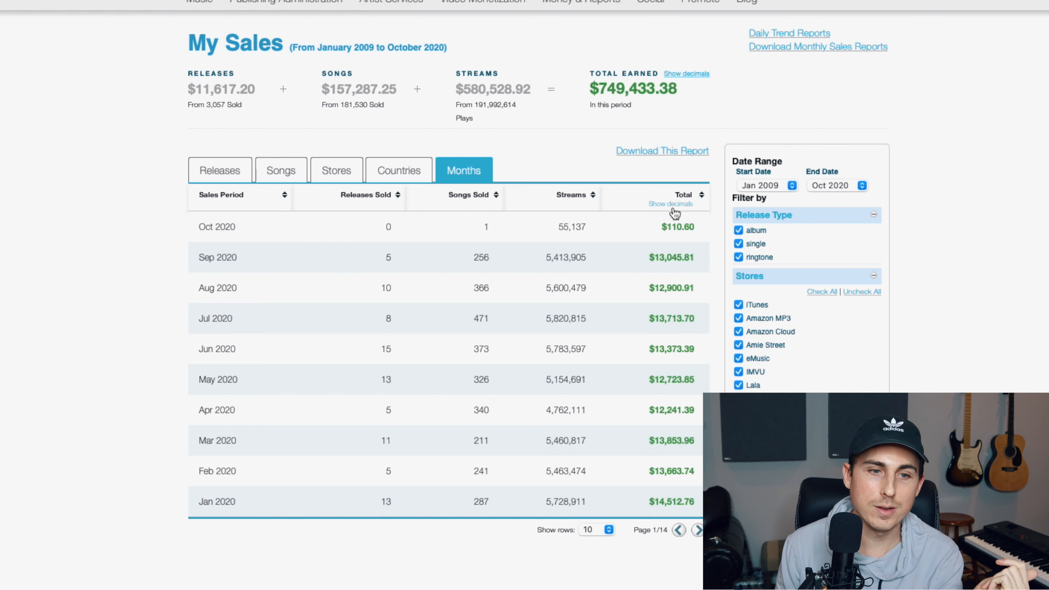
{"action": "mouse_move", "coordinate": [640, 184]}
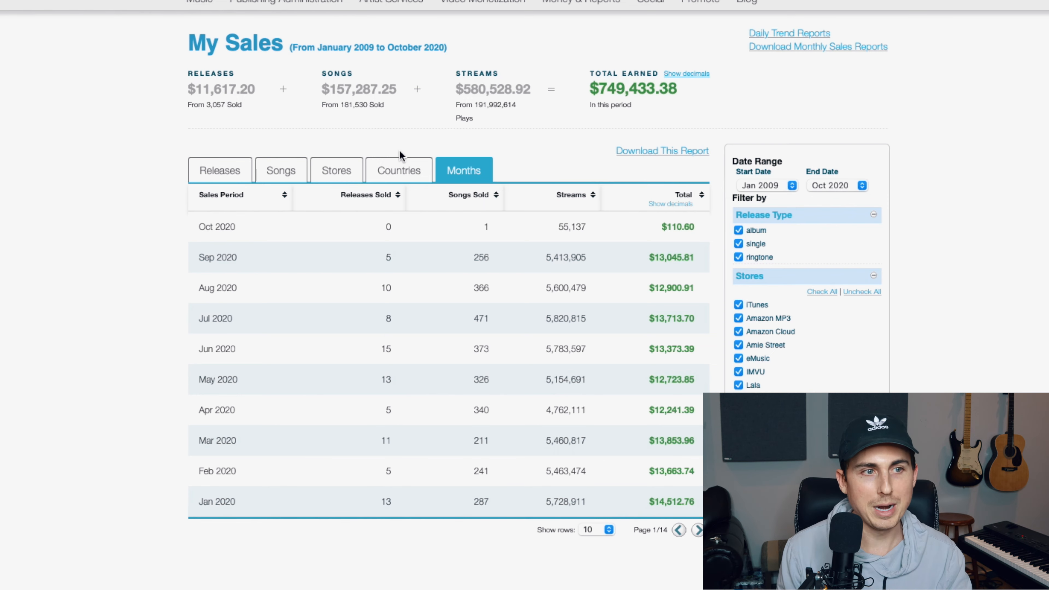
{"action": "mouse_move", "coordinate": [396, 158]}
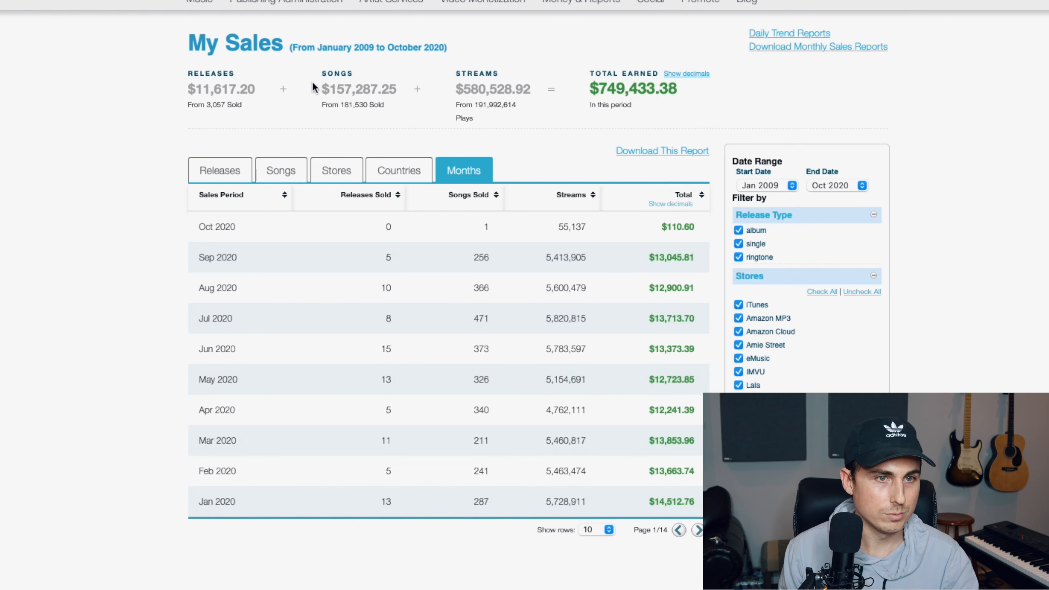
{"action": "mouse_move", "coordinate": [525, 560]}
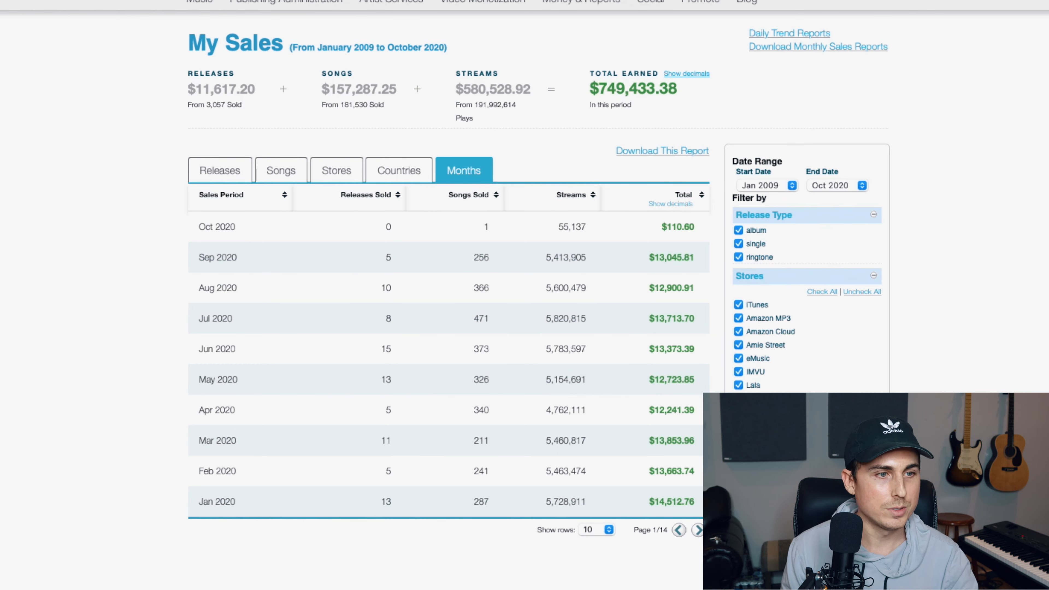
{"action": "scroll", "scroll_direction": "down", "scroll_amount": 3}
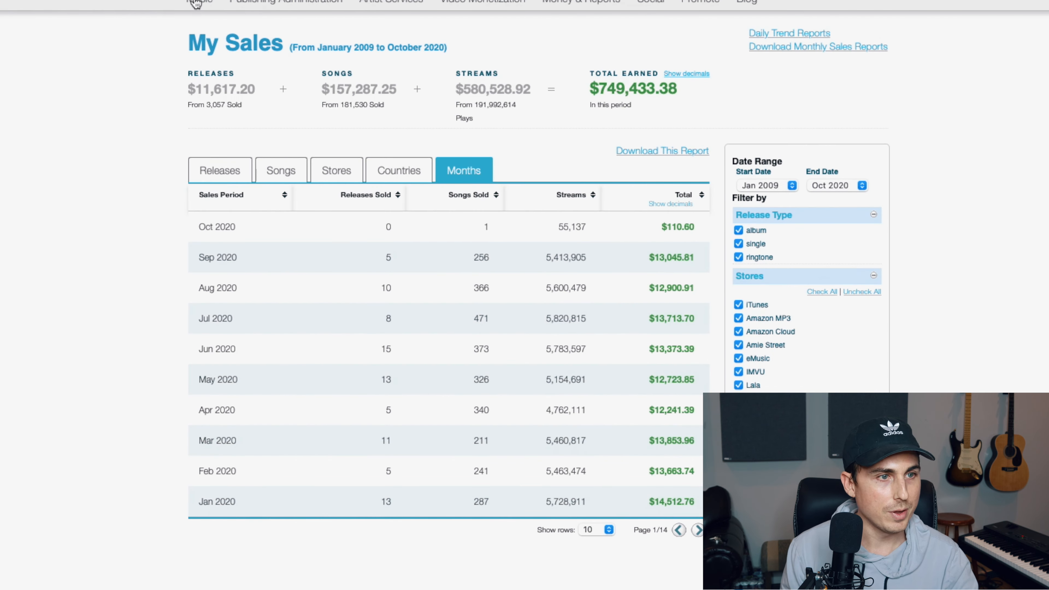
Start a new single from the Music menu, reaching the blank Create A Single form
{"action": "left_click", "coordinate": [198, 2]}
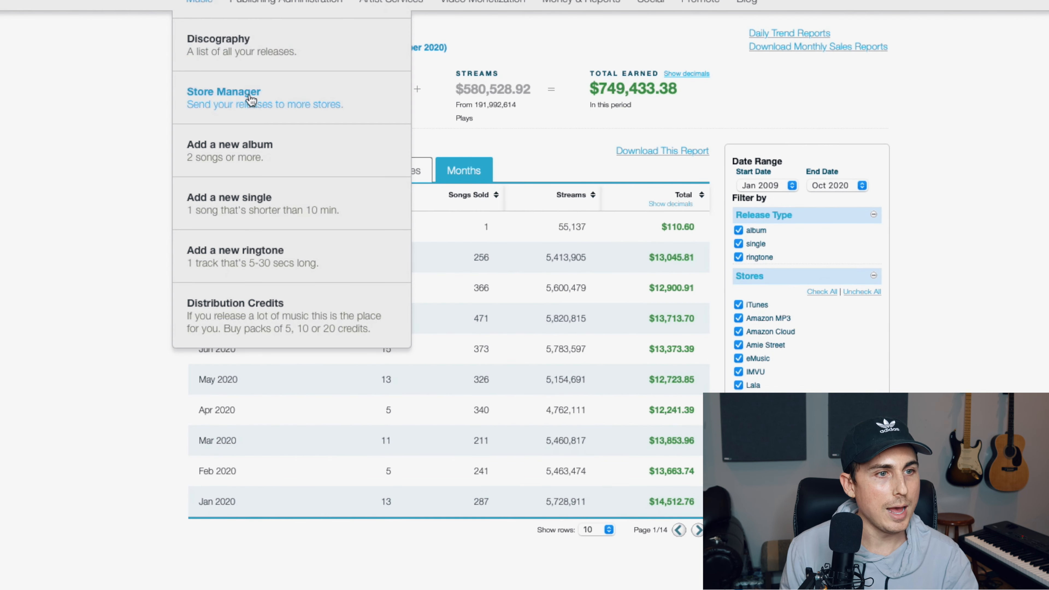
{"action": "mouse_move", "coordinate": [281, 209]}
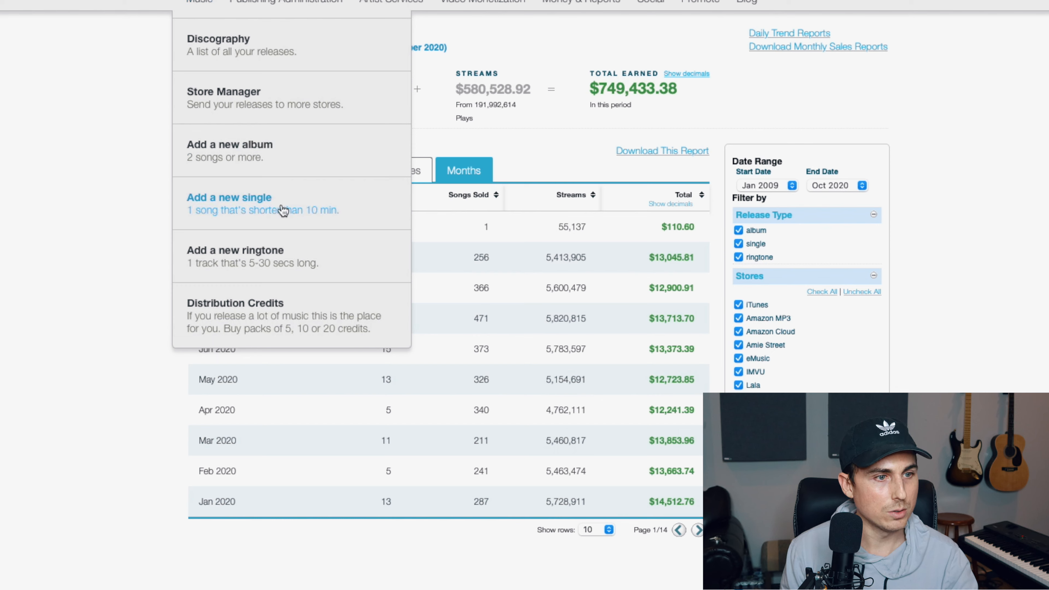
{"action": "left_click", "coordinate": [229, 198]}
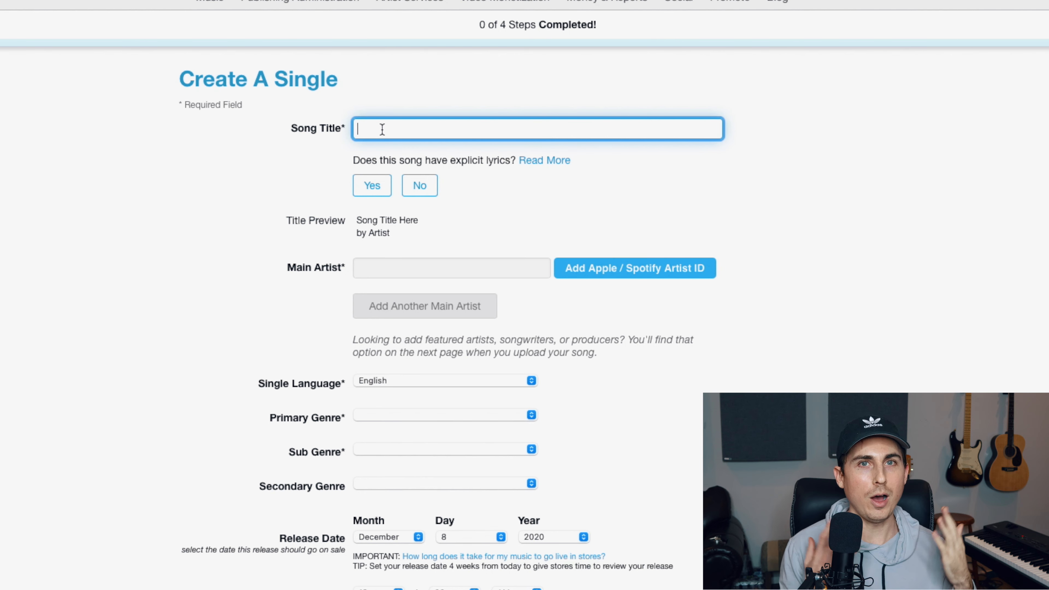
Enter the title Love Song and choose Landon Austin as the main artist
{"action": "type", "text": "Love S"}
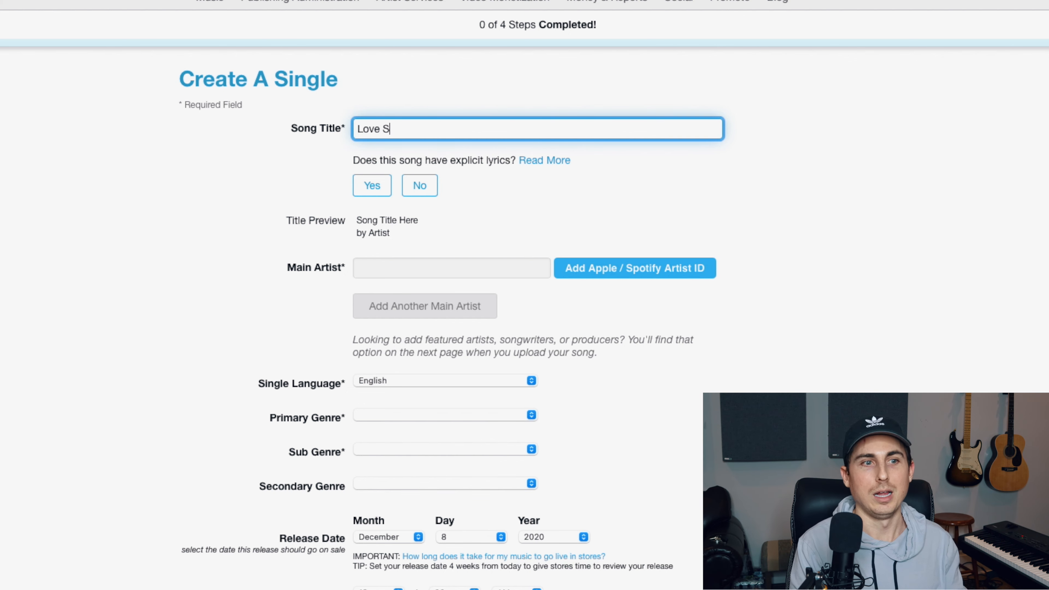
{"action": "left_click", "coordinate": [451, 268]}
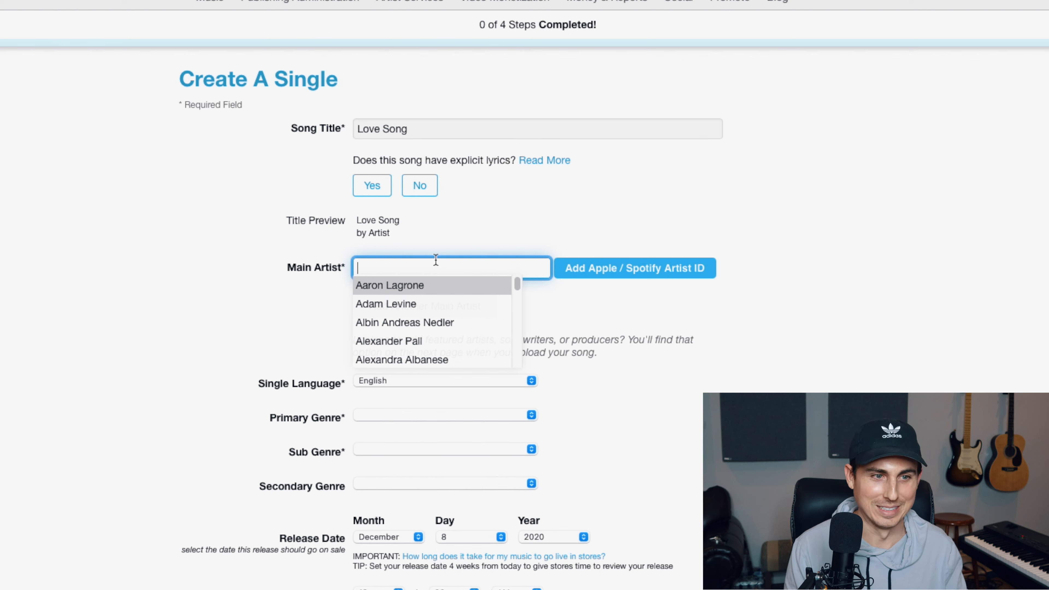
{"action": "type", "text": "Landon Austi"}
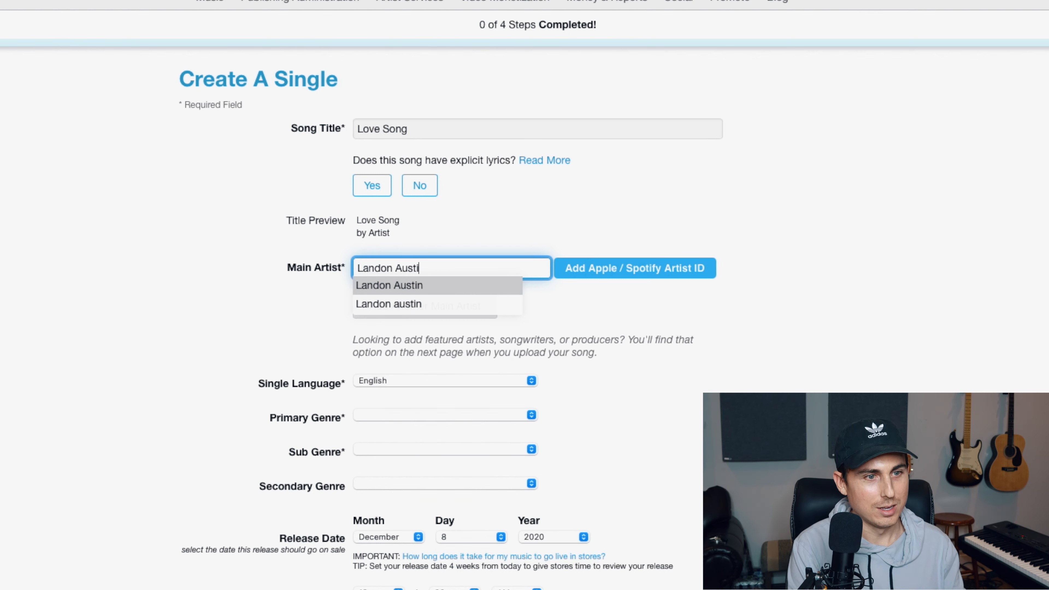
{"action": "left_click", "coordinate": [444, 414]}
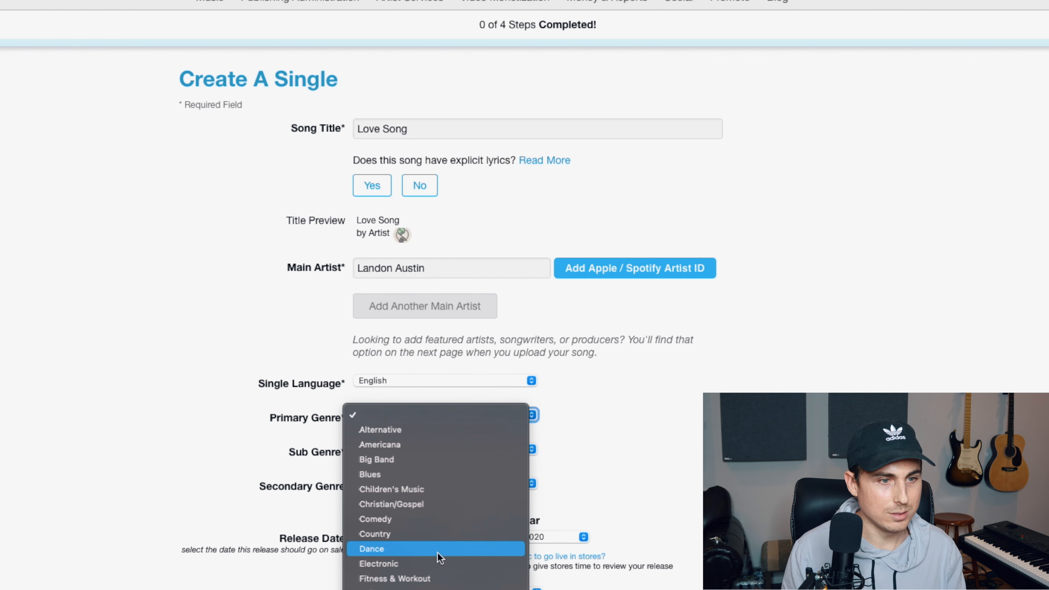
Set genres French Pop and Children's Music with release day 31 December 2020
{"action": "left_click", "coordinate": [380, 415]}
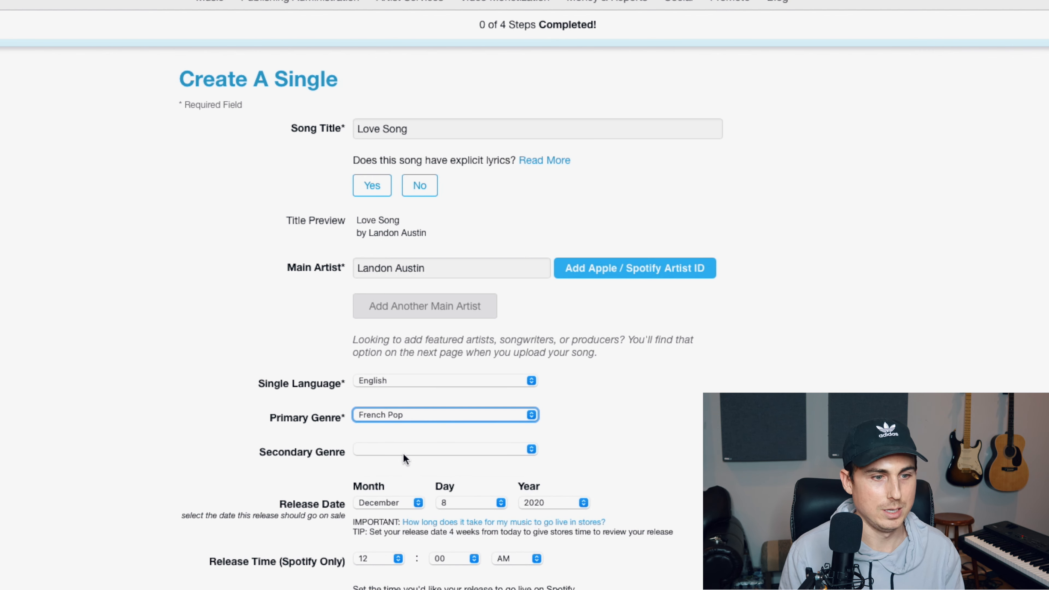
{"action": "left_click", "coordinate": [444, 449]}
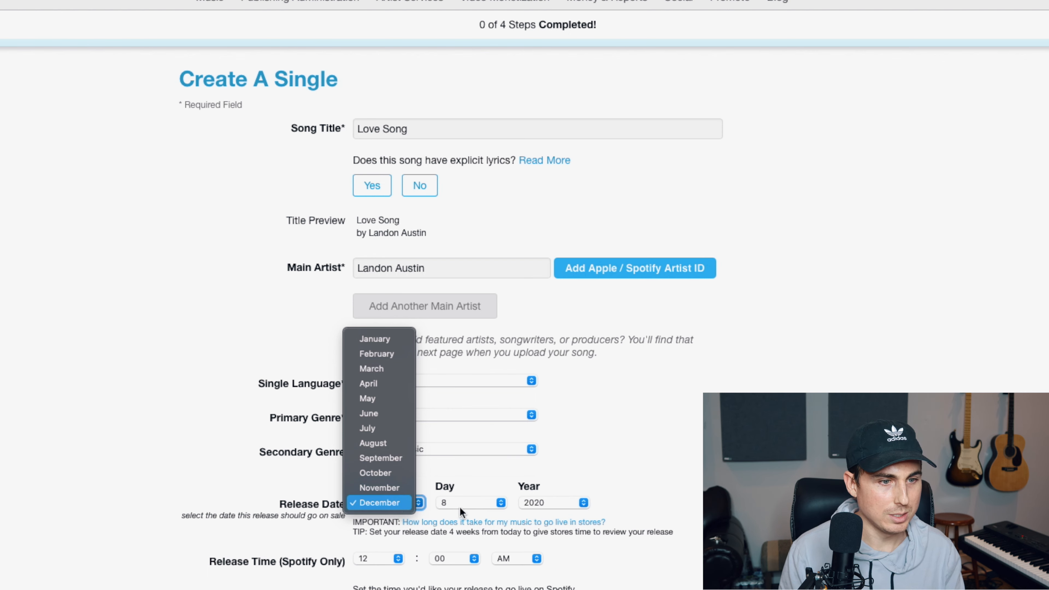
{"action": "left_click", "coordinate": [472, 503]}
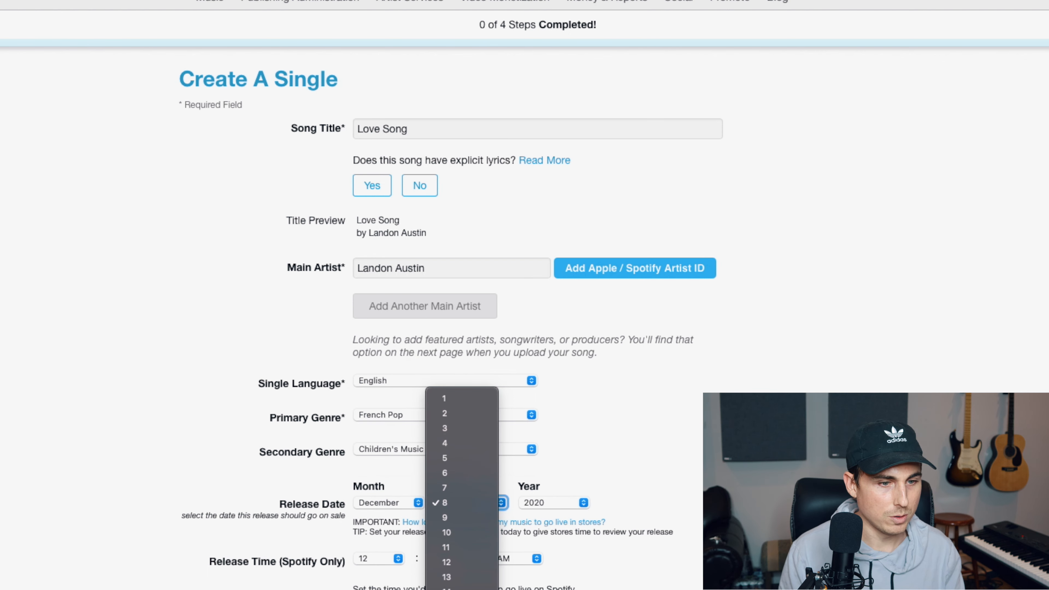
{"action": "left_click", "coordinate": [443, 503]}
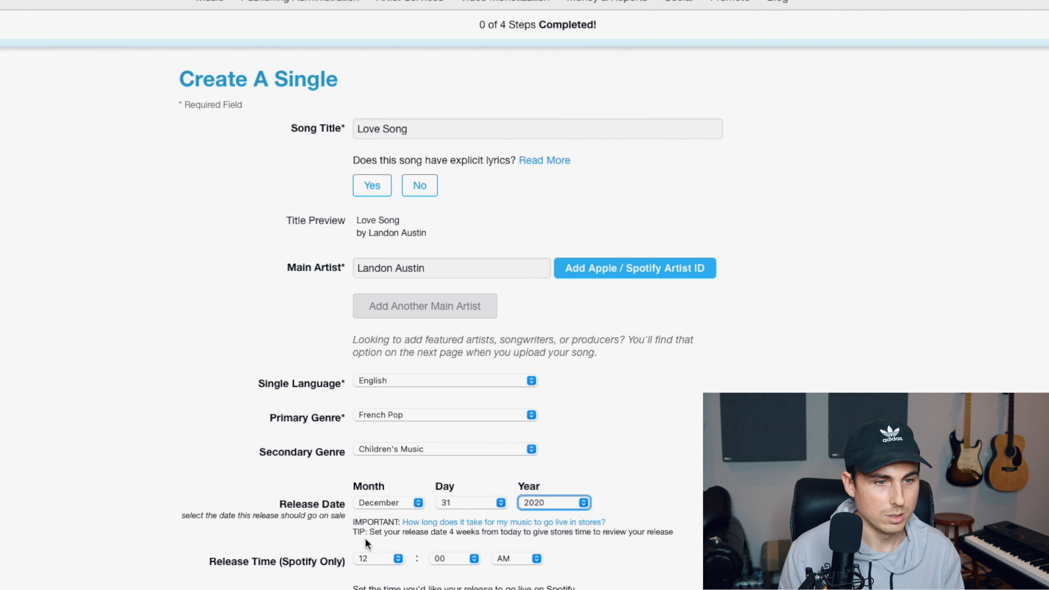
{"action": "scroll", "scroll_direction": "down", "scroll_amount": 3}
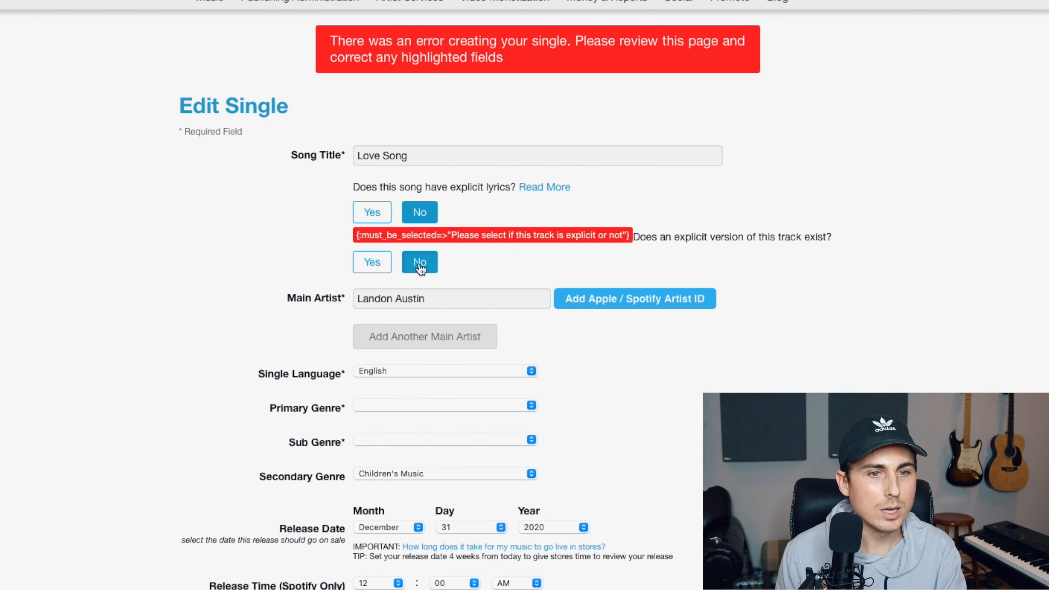
Review the form after the explicit-version error before saving the details
{"action": "scroll", "scroll_direction": "down", "scroll_amount": 3}
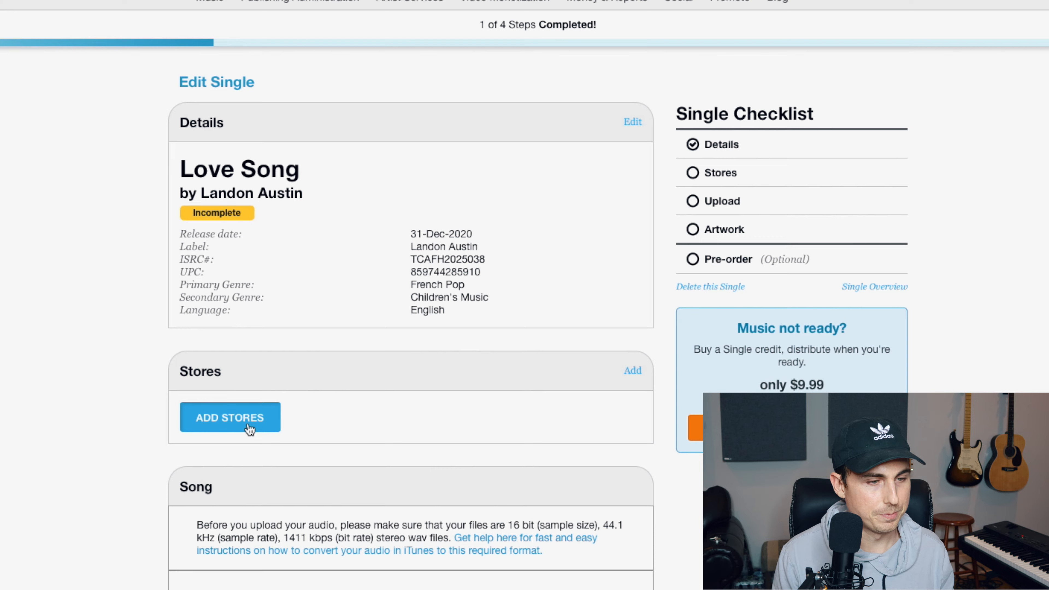
{"action": "left_click", "coordinate": [229, 417]}
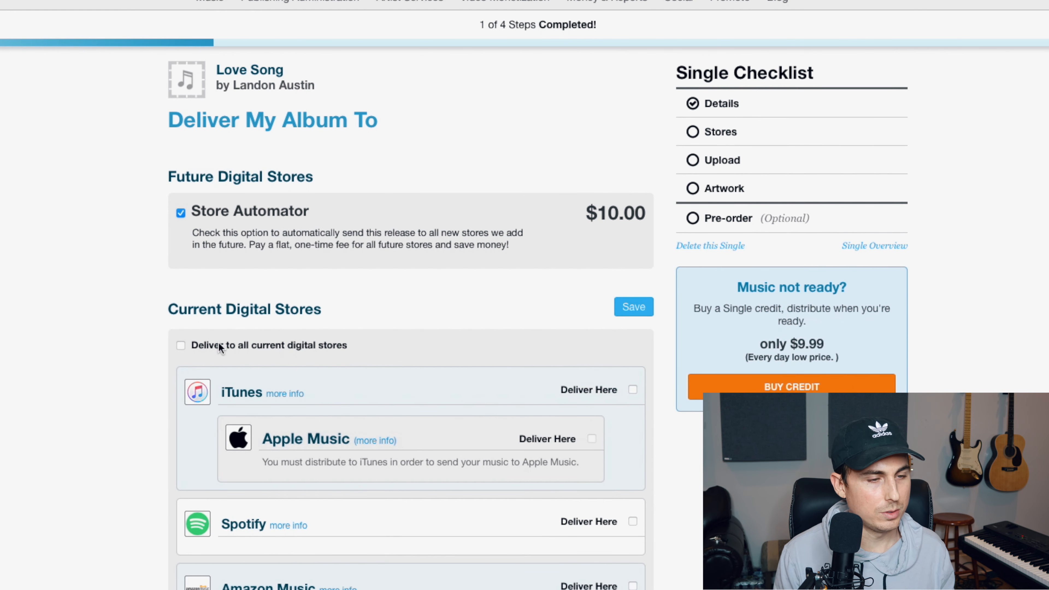
{"action": "left_click", "coordinate": [181, 345]}
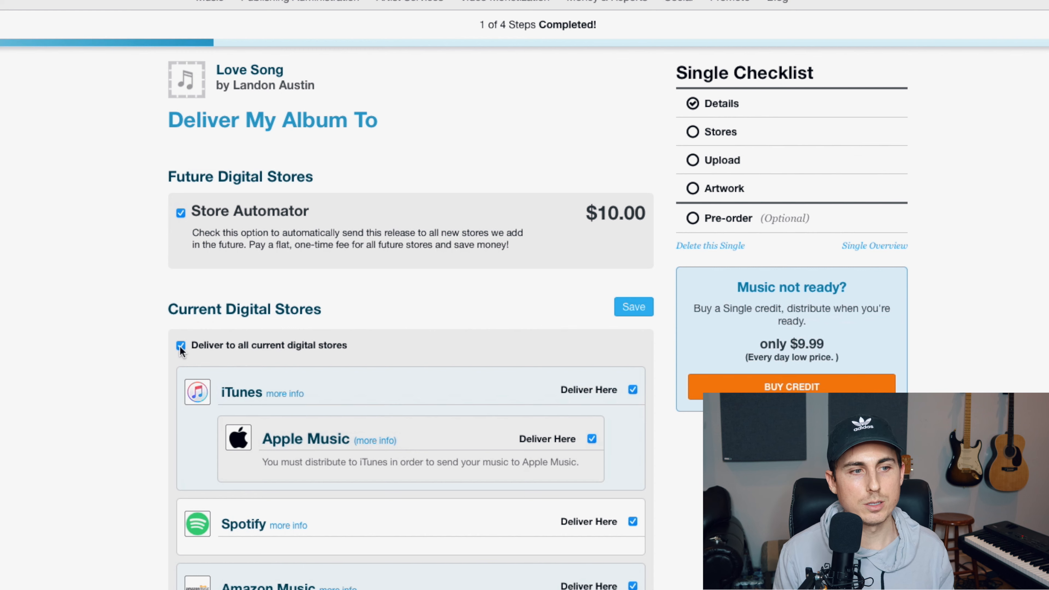
{"action": "scroll", "scroll_direction": "down", "scroll_amount": 3}
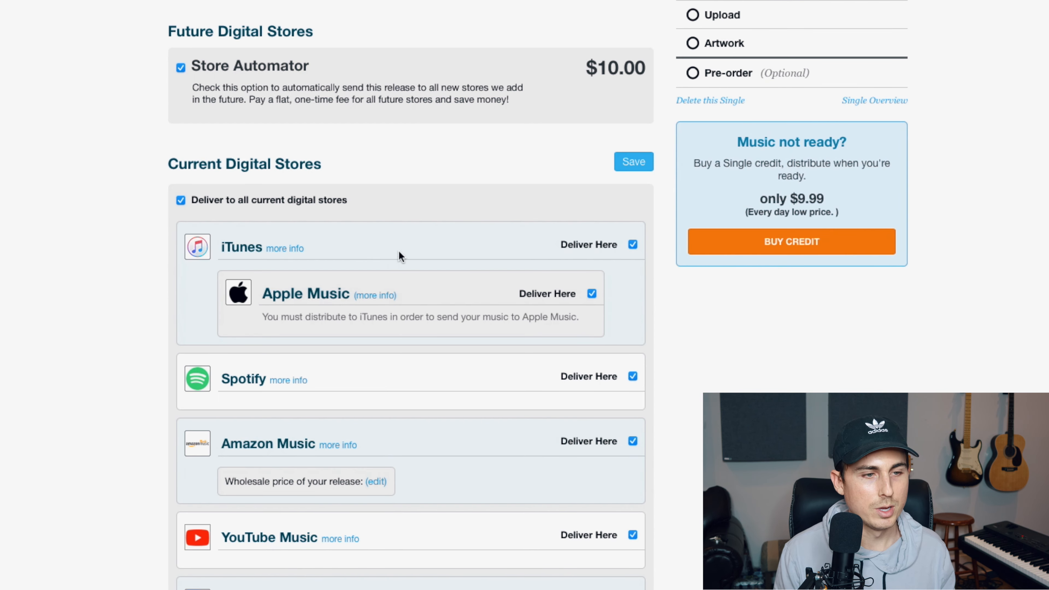
{"action": "scroll", "scroll_direction": "down", "scroll_amount": 3}
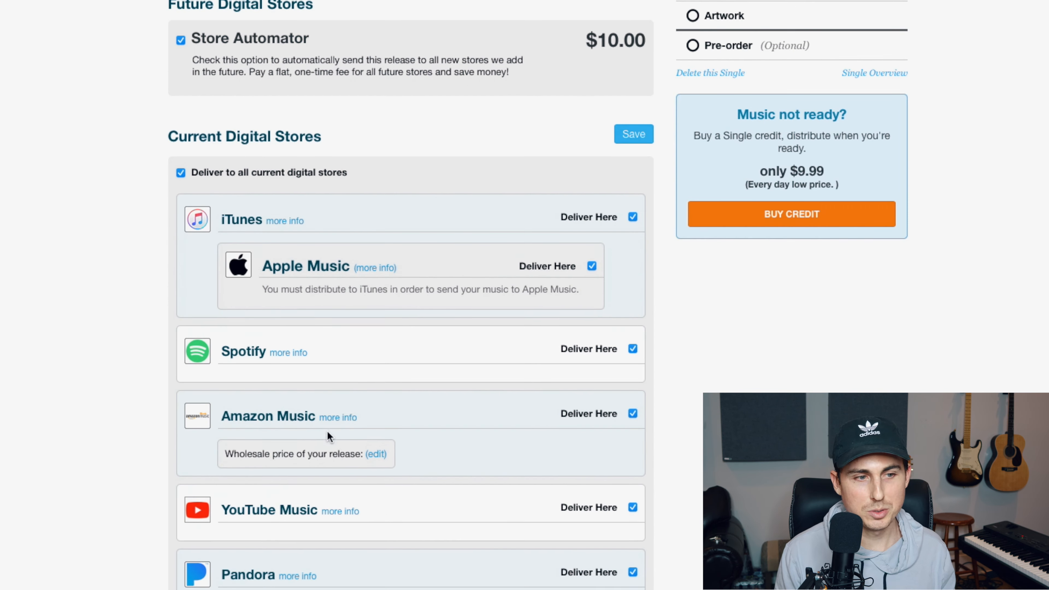
{"action": "scroll", "scroll_direction": "down", "scroll_amount": 3}
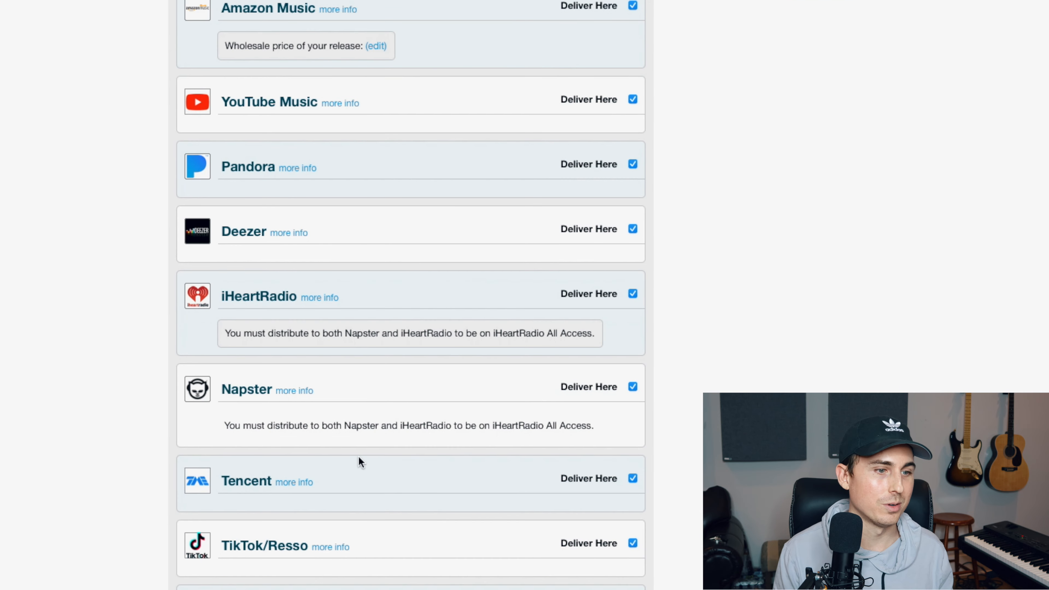
{"action": "scroll", "scroll_direction": "down", "scroll_amount": 3}
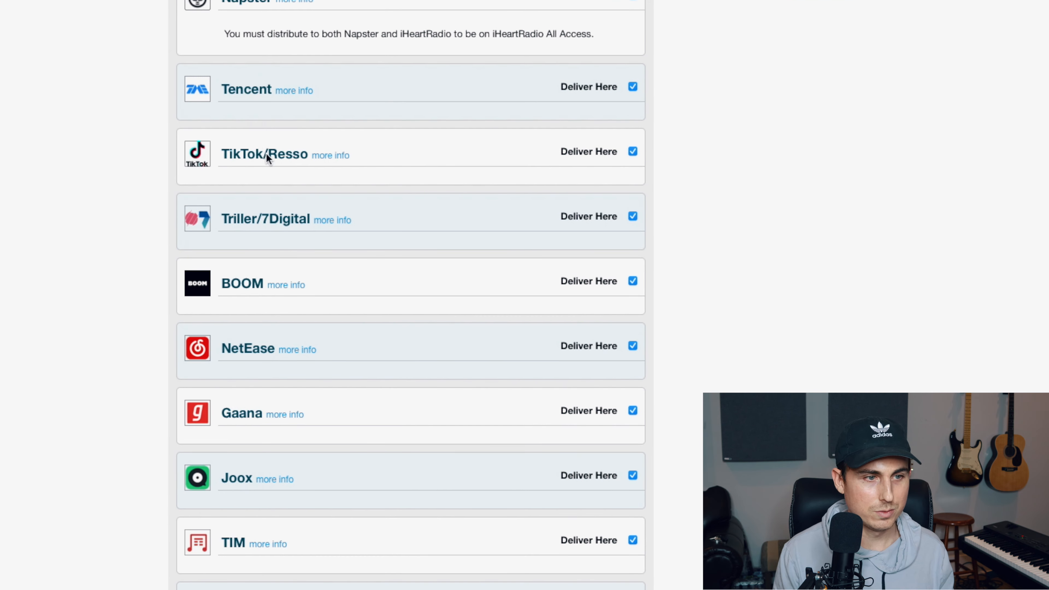
{"action": "scroll", "scroll_direction": "down", "scroll_amount": 3}
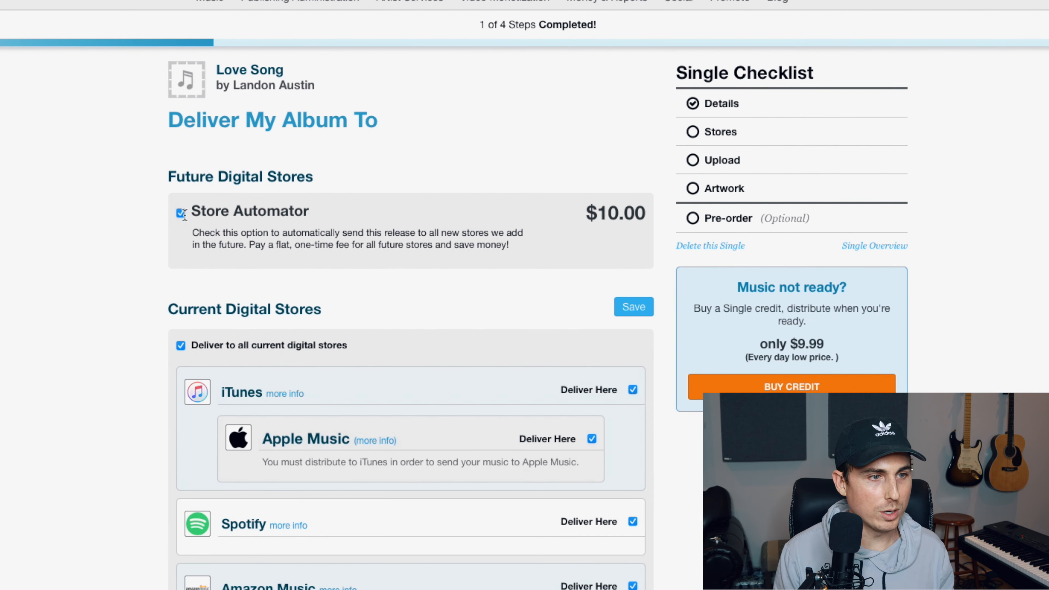
{"action": "left_click", "coordinate": [181, 213]}
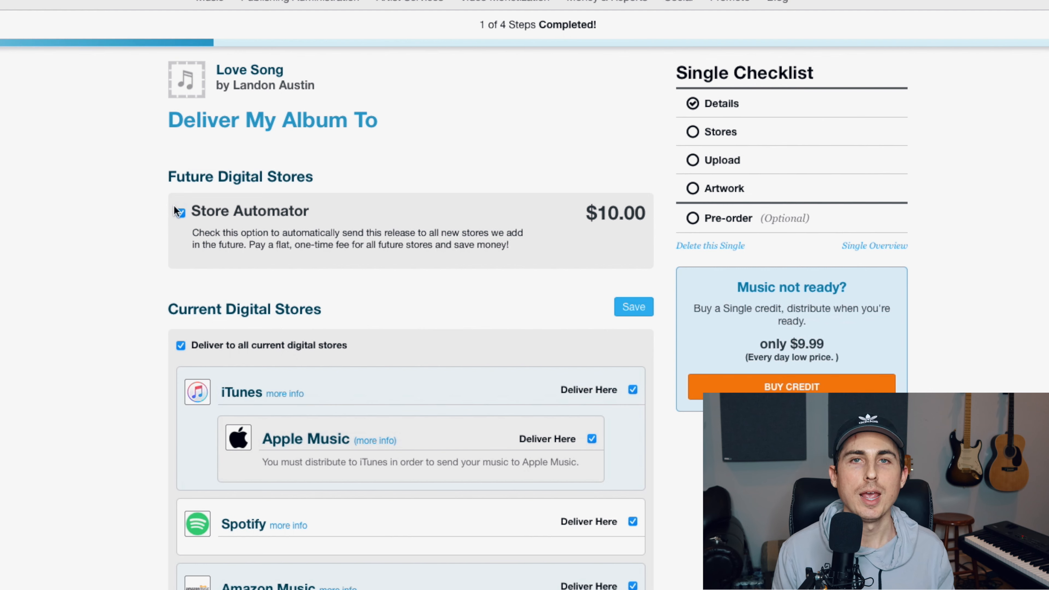
{"action": "left_click", "coordinate": [181, 212]}
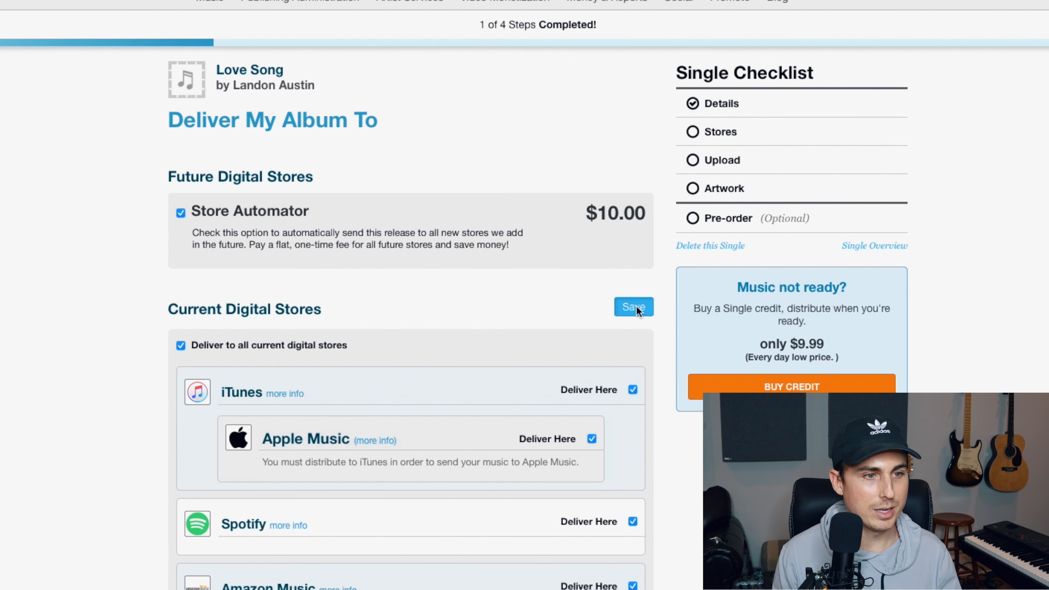
Save the store choices and name Landon Austin as Love Song's songwriter
{"action": "left_click", "coordinate": [633, 306]}
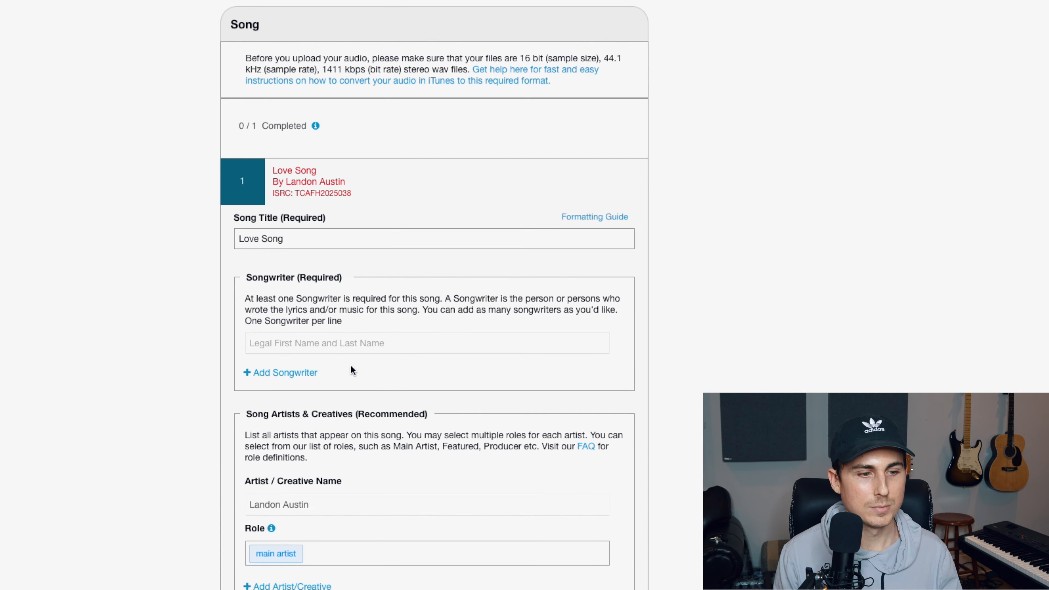
{"action": "type", "text": "Landon"}
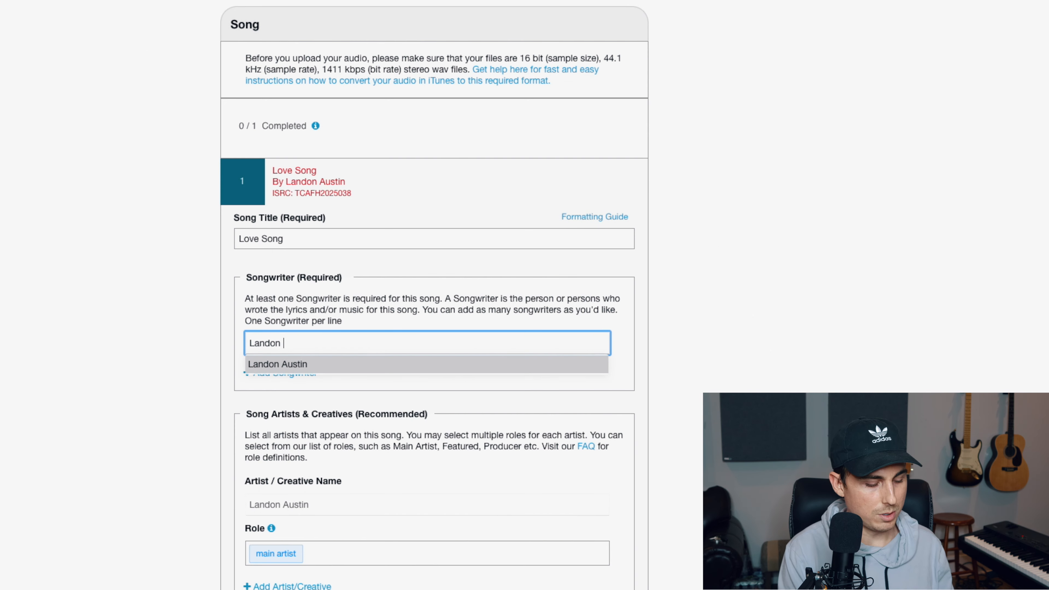
{"action": "left_click", "coordinate": [277, 364]}
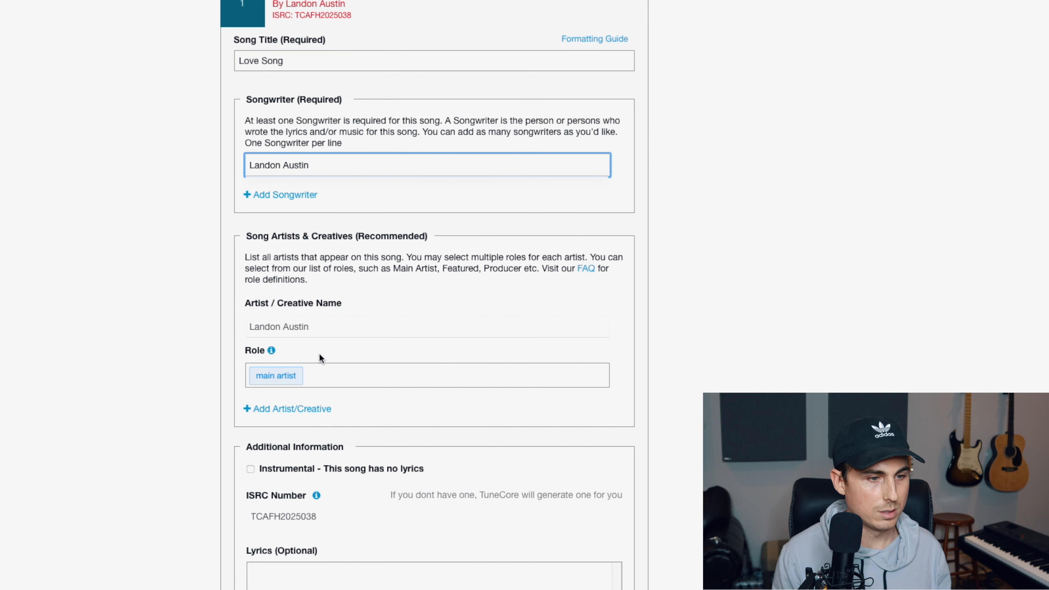
Set the TikTok clip start minute for Love Song
{"action": "scroll", "scroll_direction": "down", "scroll_amount": 3}
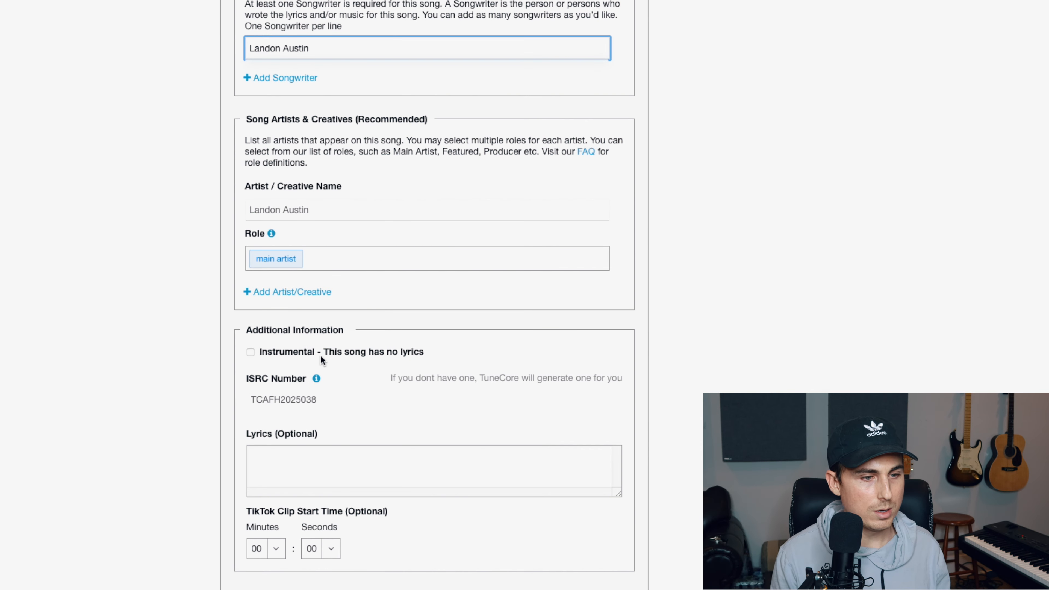
{"action": "scroll", "scroll_direction": "down", "scroll_amount": 3}
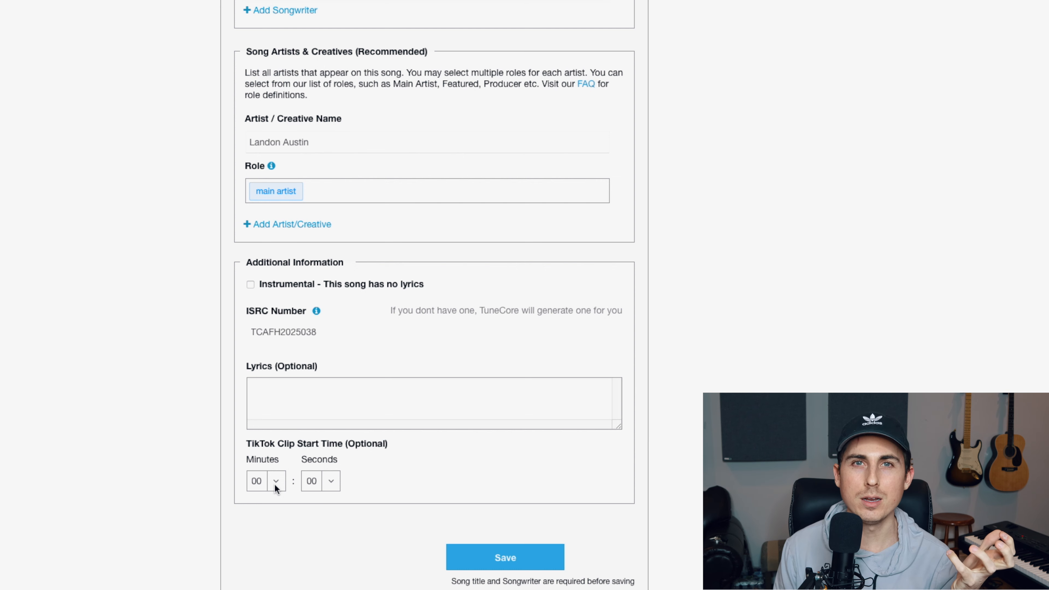
{"action": "left_click", "coordinate": [275, 480]}
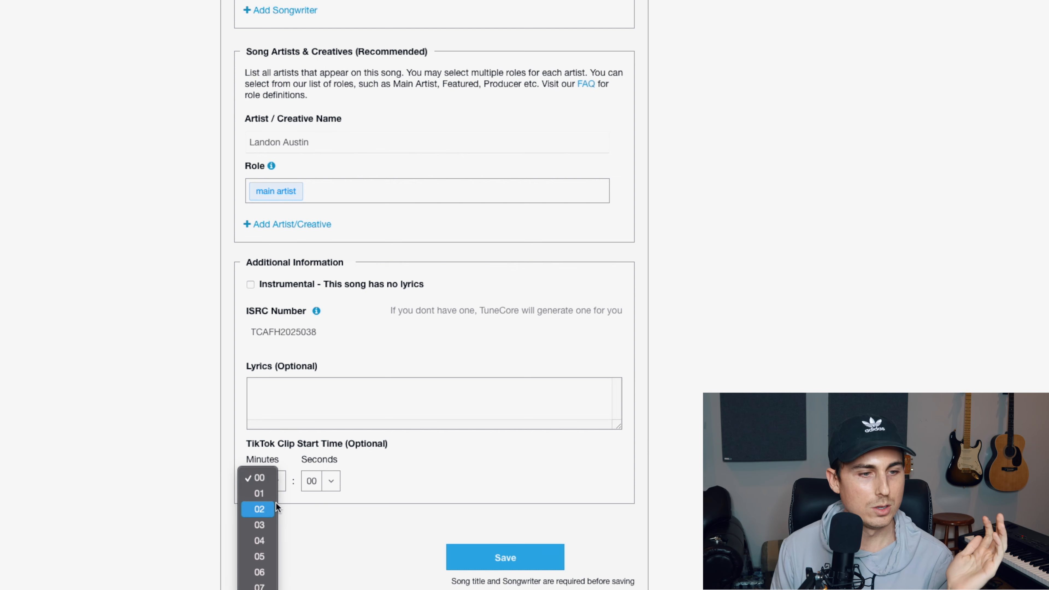
{"action": "mouse_move", "coordinate": [264, 518]}
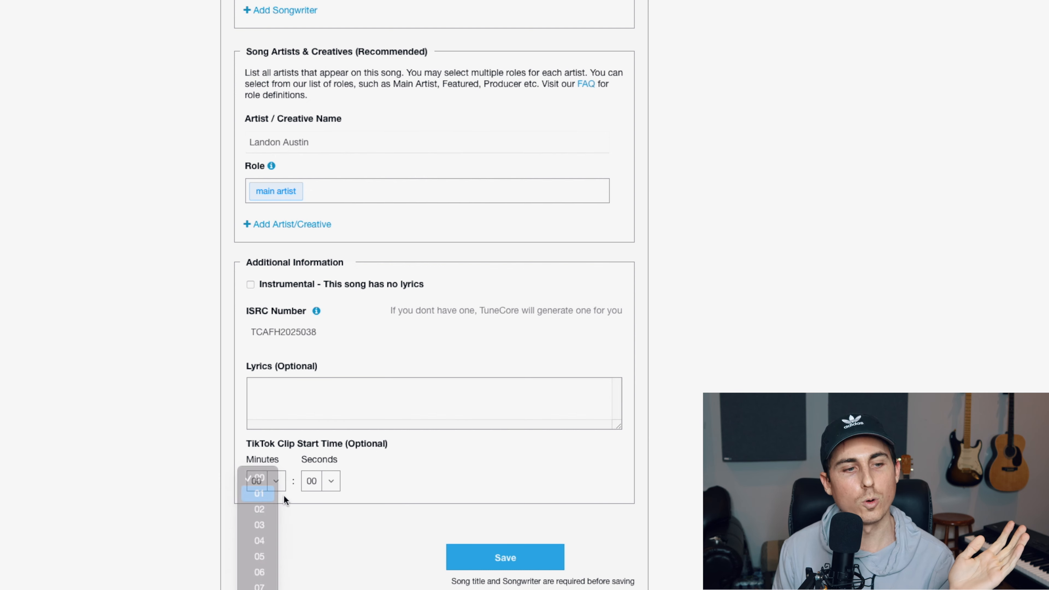
{"action": "left_click", "coordinate": [259, 494]}
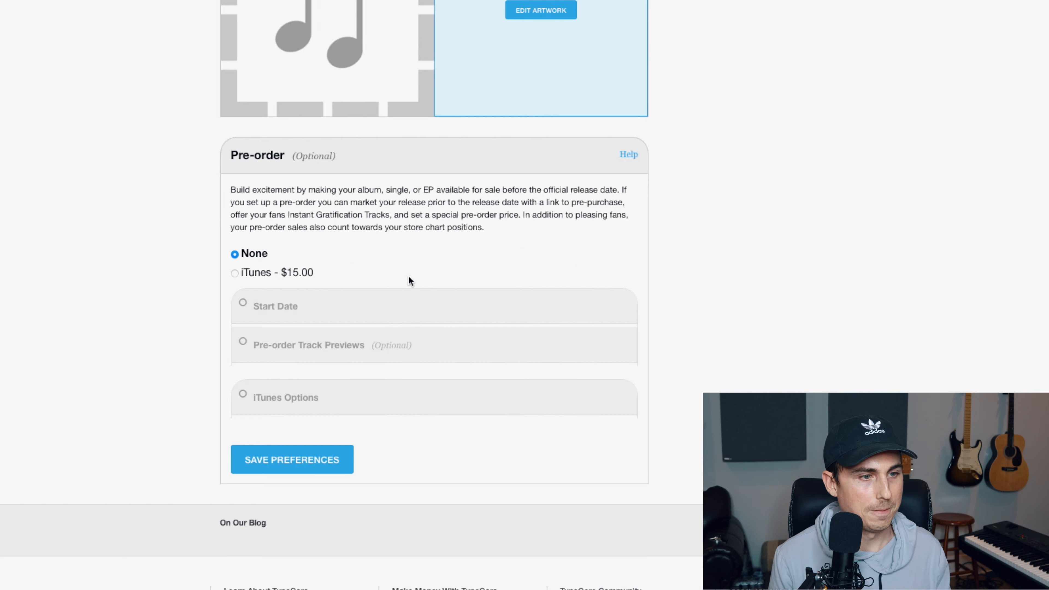
{"action": "mouse_move", "coordinate": [305, 408]}
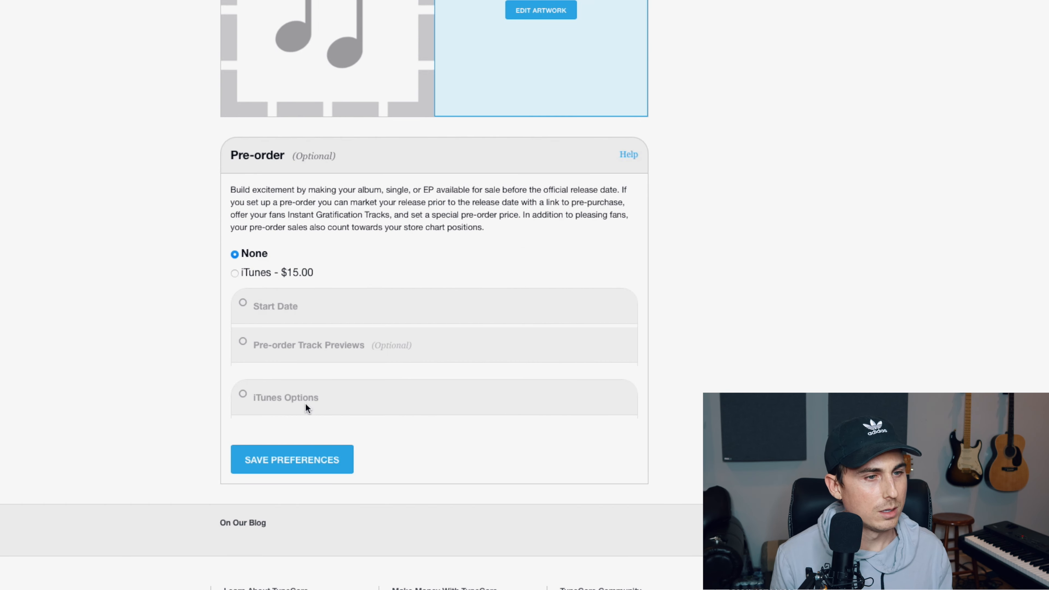
Save the pre-order preference as None and return to Love Song's checklist overview
{"action": "left_click", "coordinate": [292, 459]}
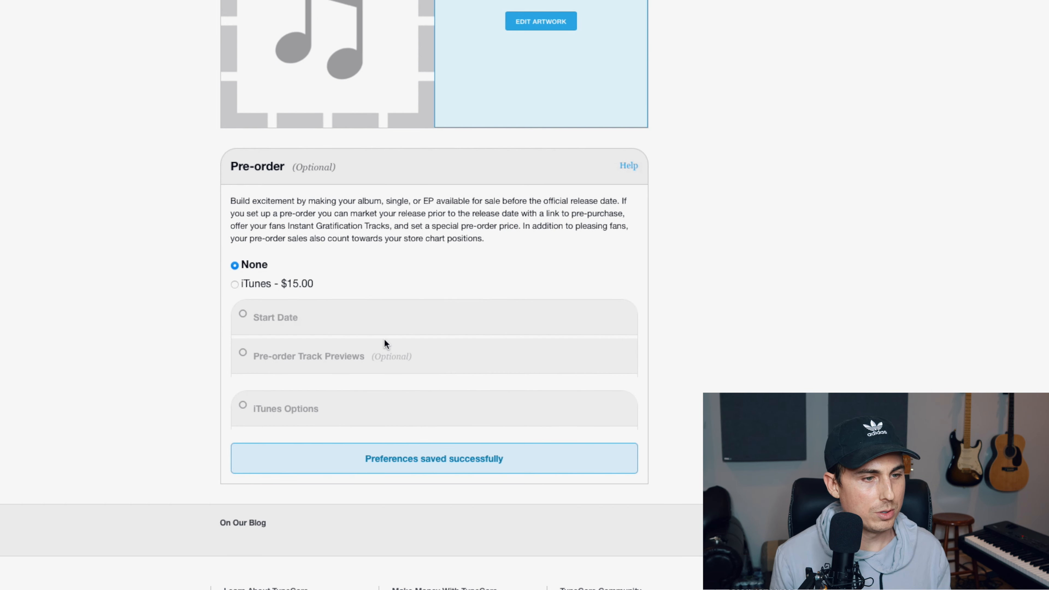
{"action": "scroll", "scroll_direction": "up", "scroll_amount": 3}
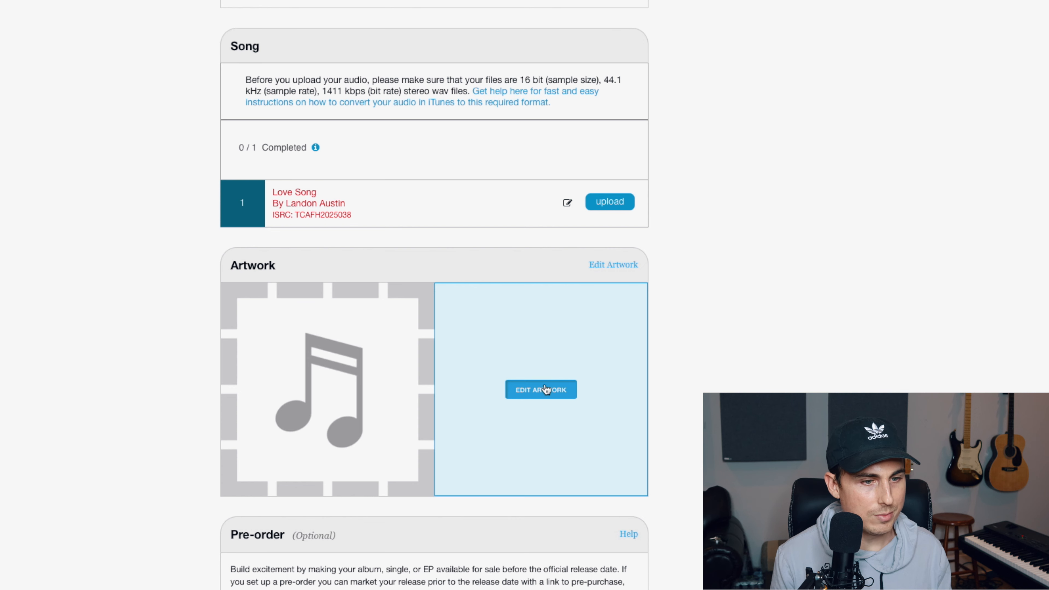
{"action": "left_click", "coordinate": [540, 390]}
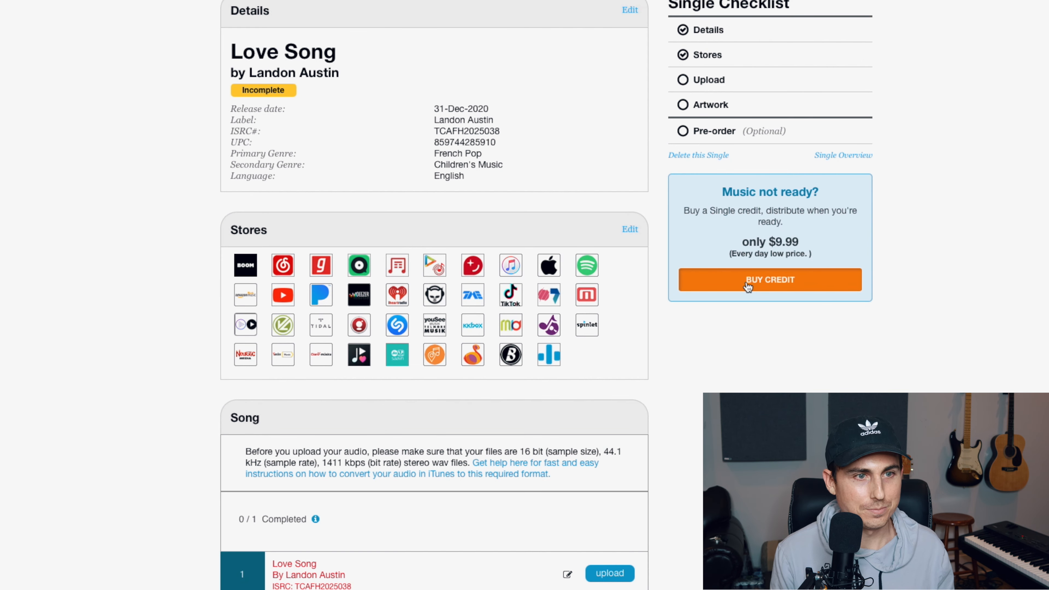
Add a $9.99 Single Distribution Credit to the cart and proceed to order confirmation
{"action": "left_click", "coordinate": [769, 280]}
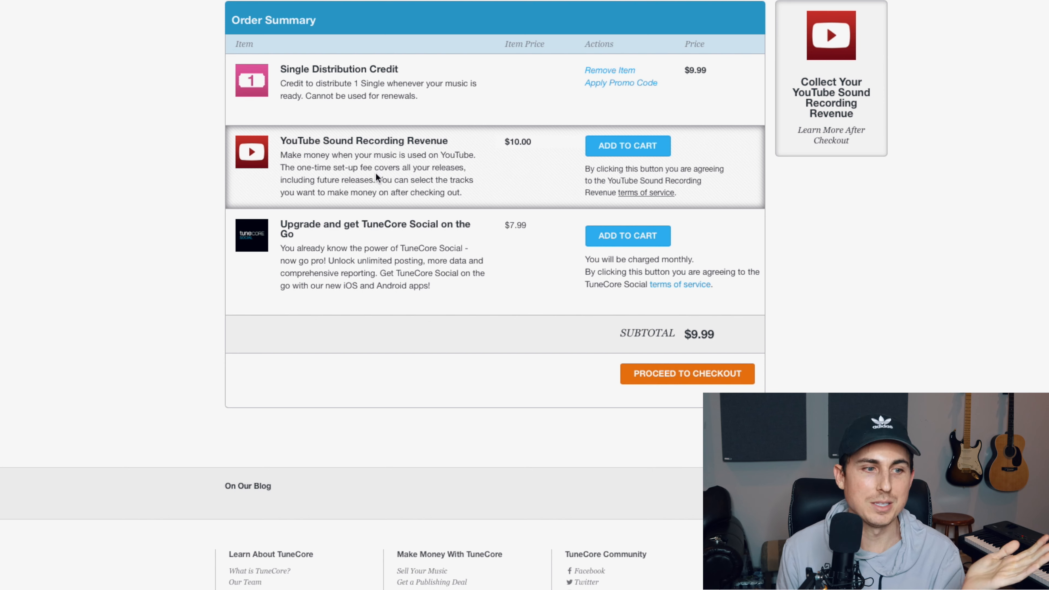
{"action": "mouse_move", "coordinate": [426, 275]}
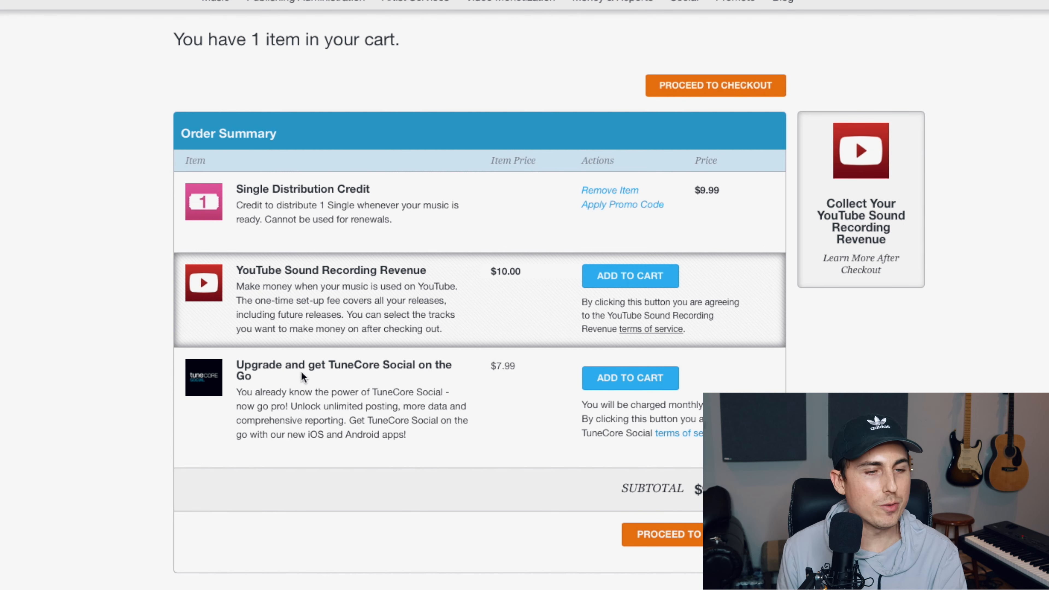
{"action": "mouse_move", "coordinate": [594, 429]}
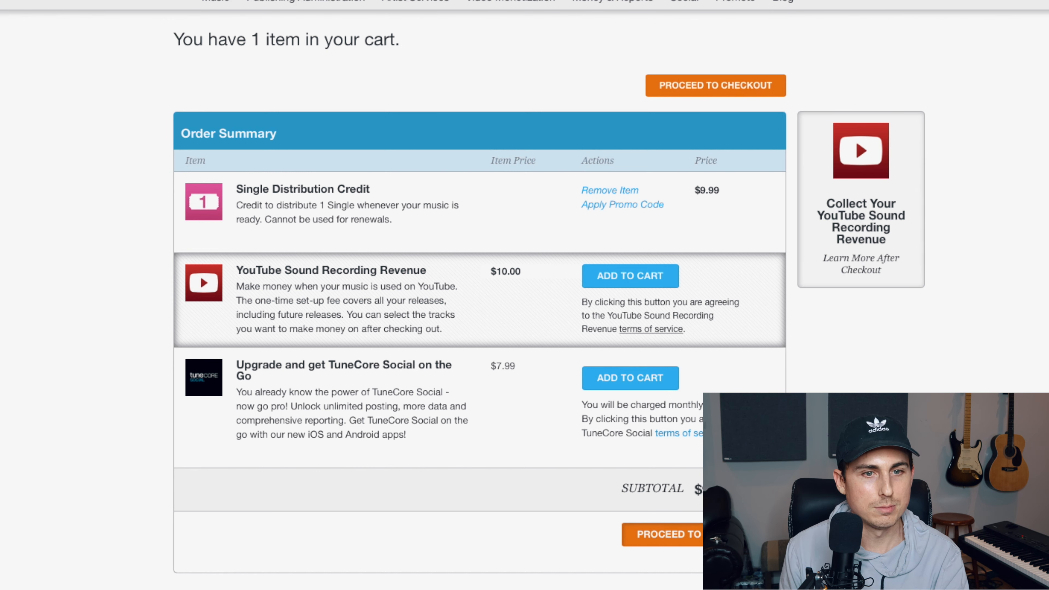
{"action": "left_click", "coordinate": [715, 85]}
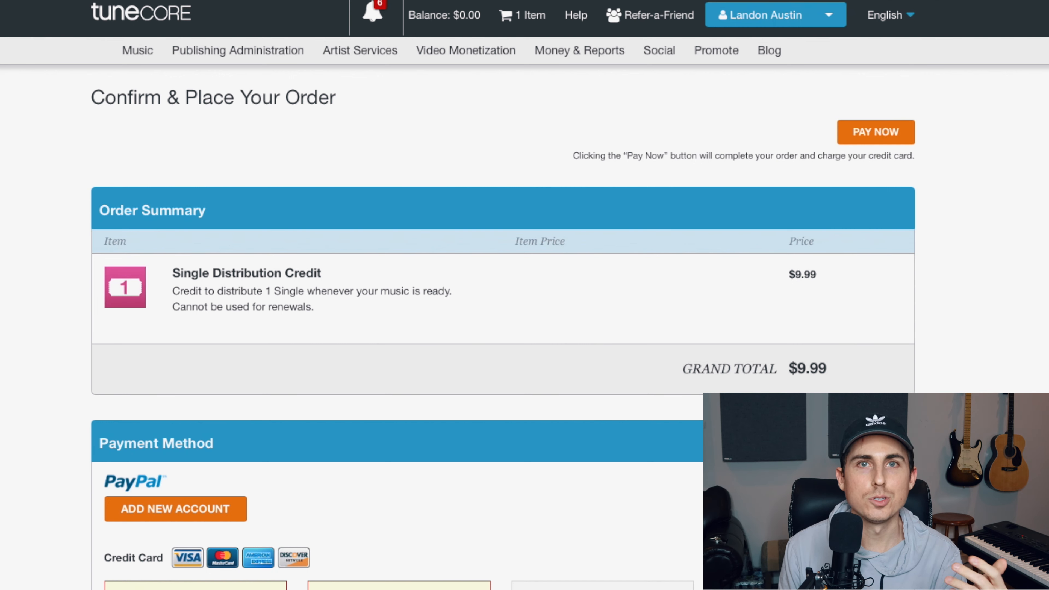
{"action": "mouse_move", "coordinate": [304, 30]}
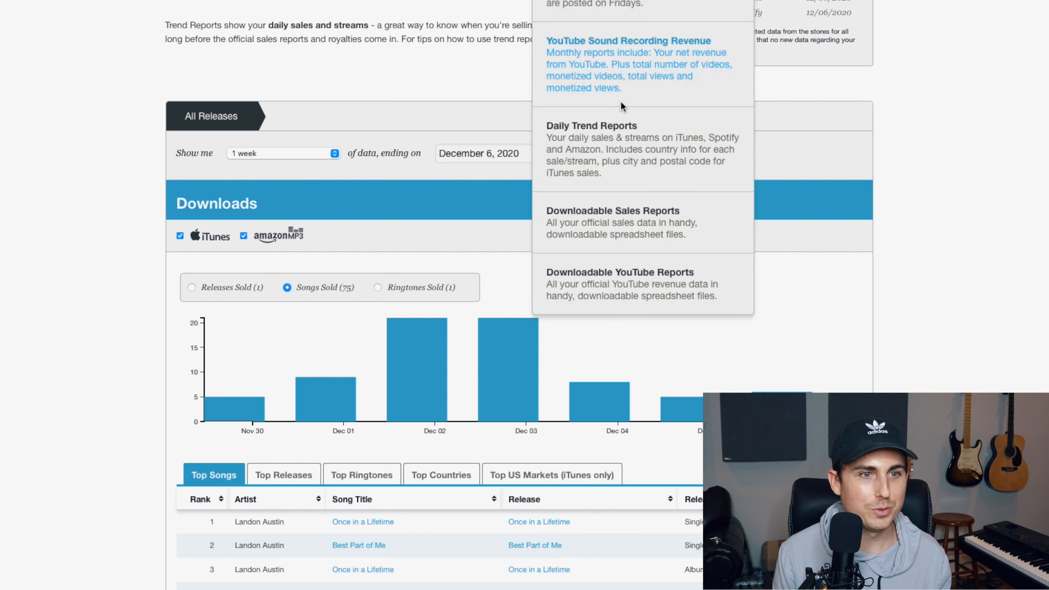
{"action": "mouse_move", "coordinate": [468, 532]}
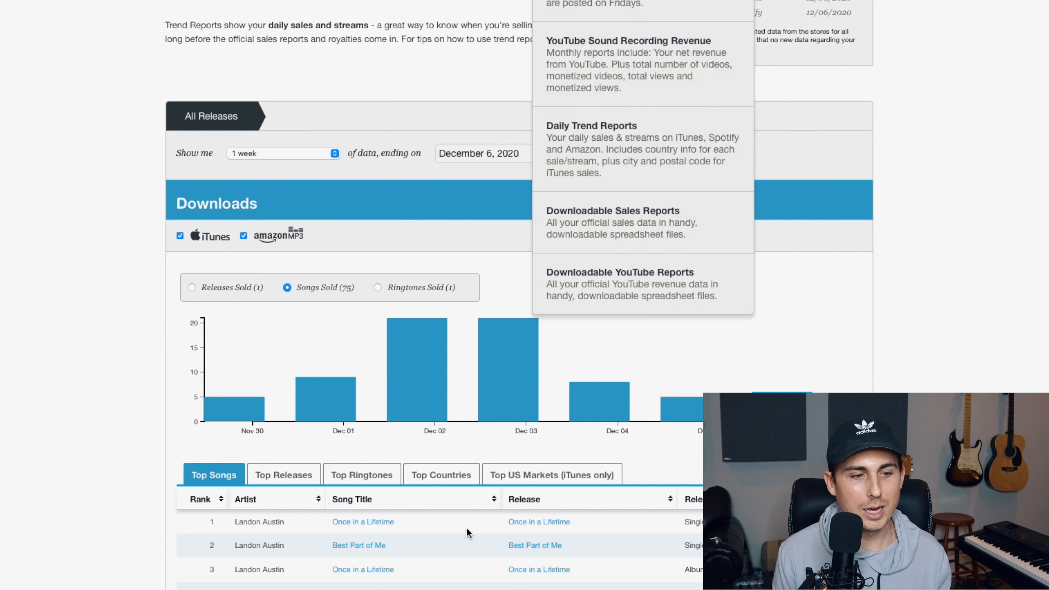
{"action": "mouse_move", "coordinate": [635, 165]}
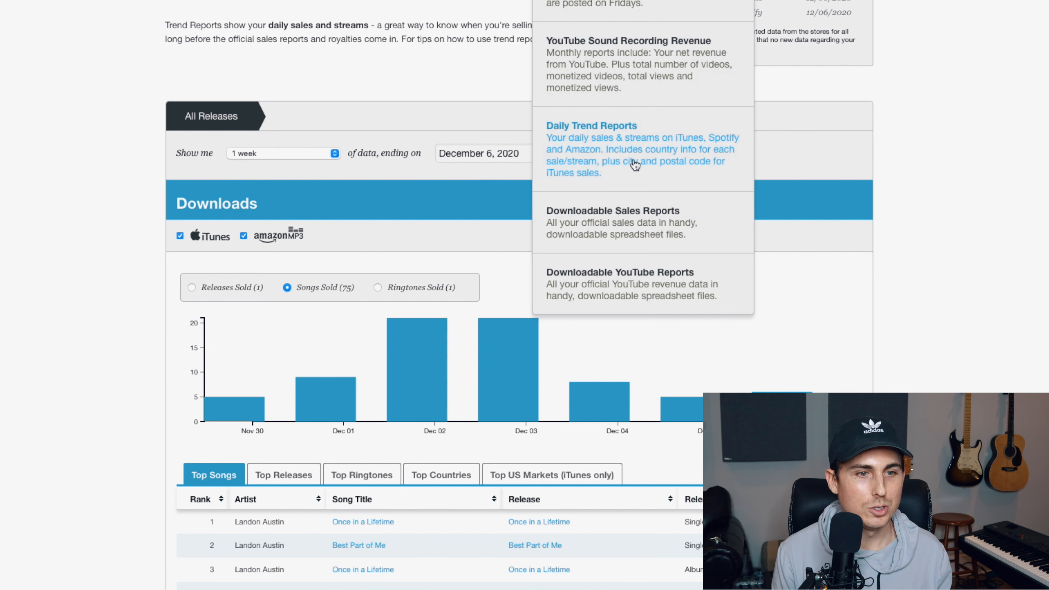
{"action": "mouse_move", "coordinate": [668, 296]}
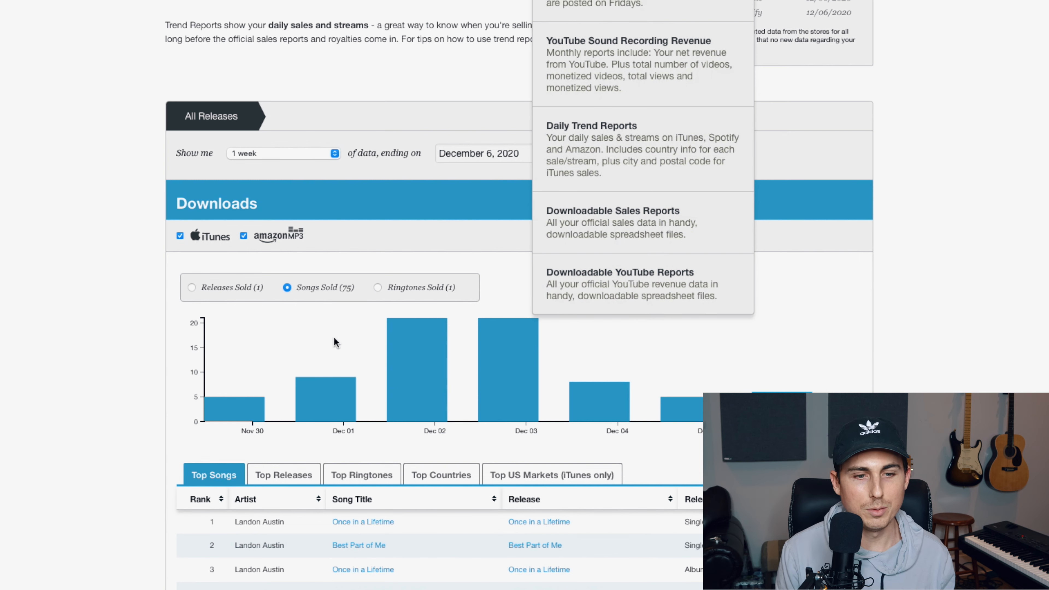
{"action": "mouse_move", "coordinate": [292, 149]}
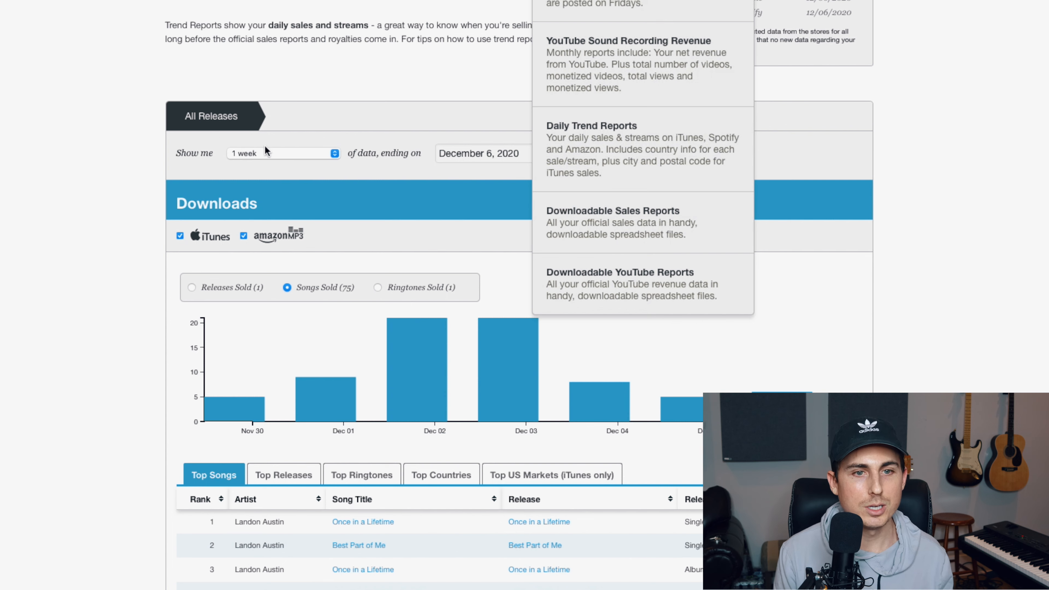
{"action": "mouse_move", "coordinate": [249, 138]}
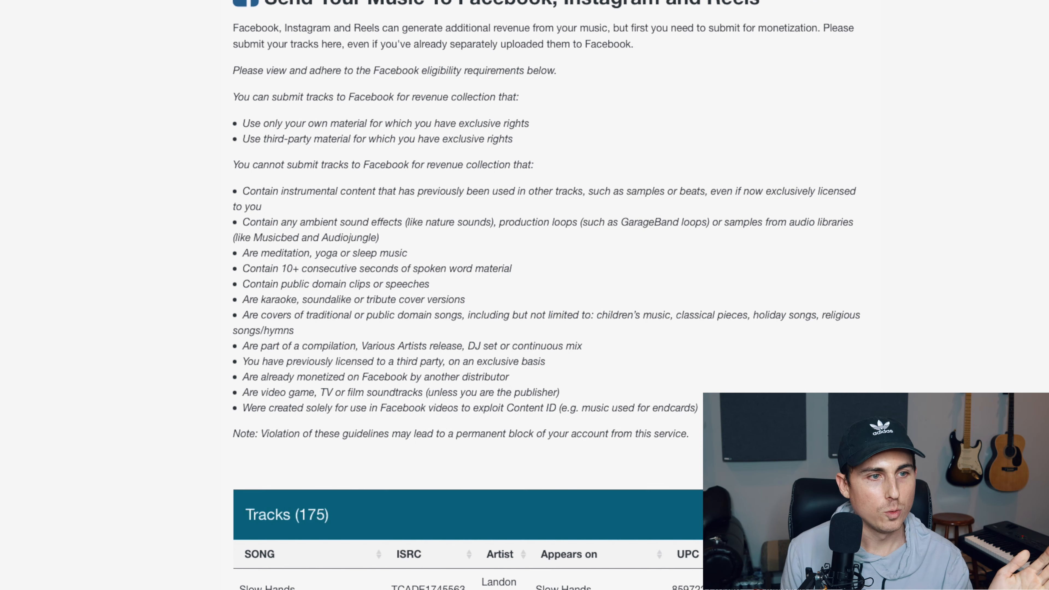
Scroll the Facebook/Instagram Tracks table showing Monetized and Ineligible statuses
{"action": "scroll", "scroll_direction": "down", "scroll_amount": 3}
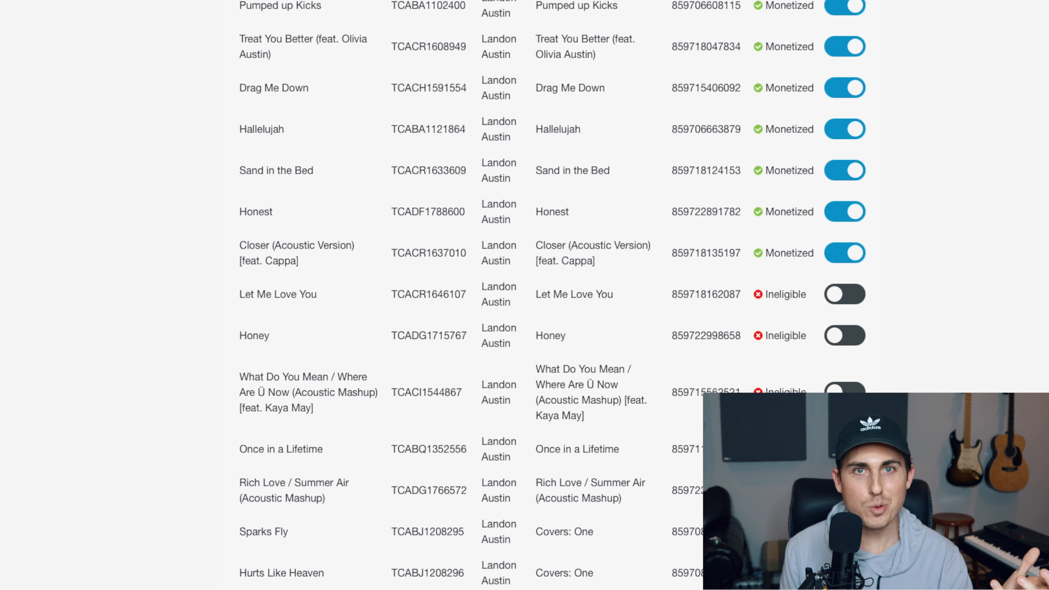
{"action": "scroll", "scroll_direction": "down", "scroll_amount": 3}
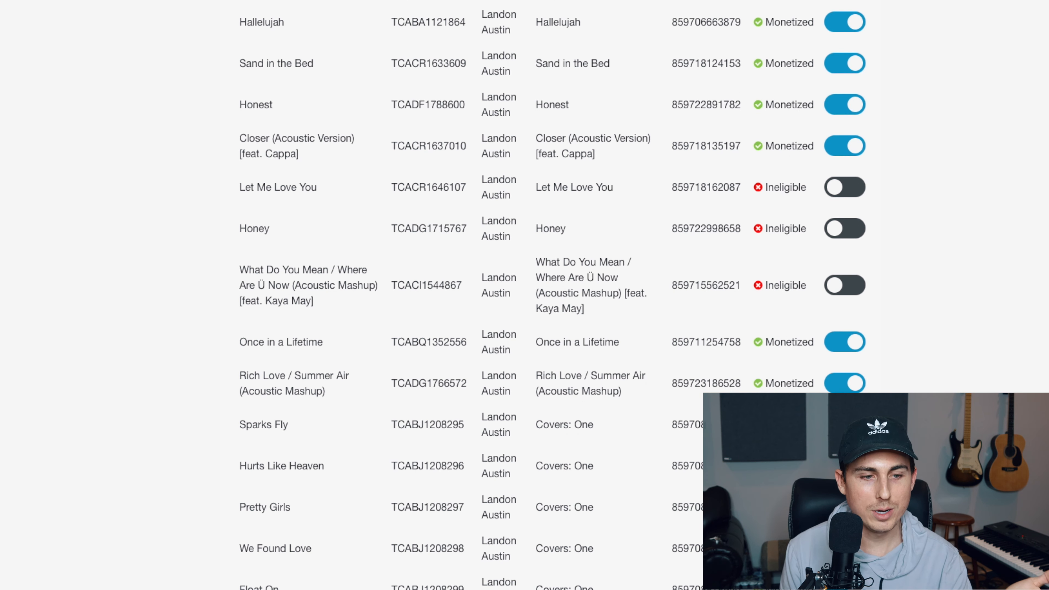